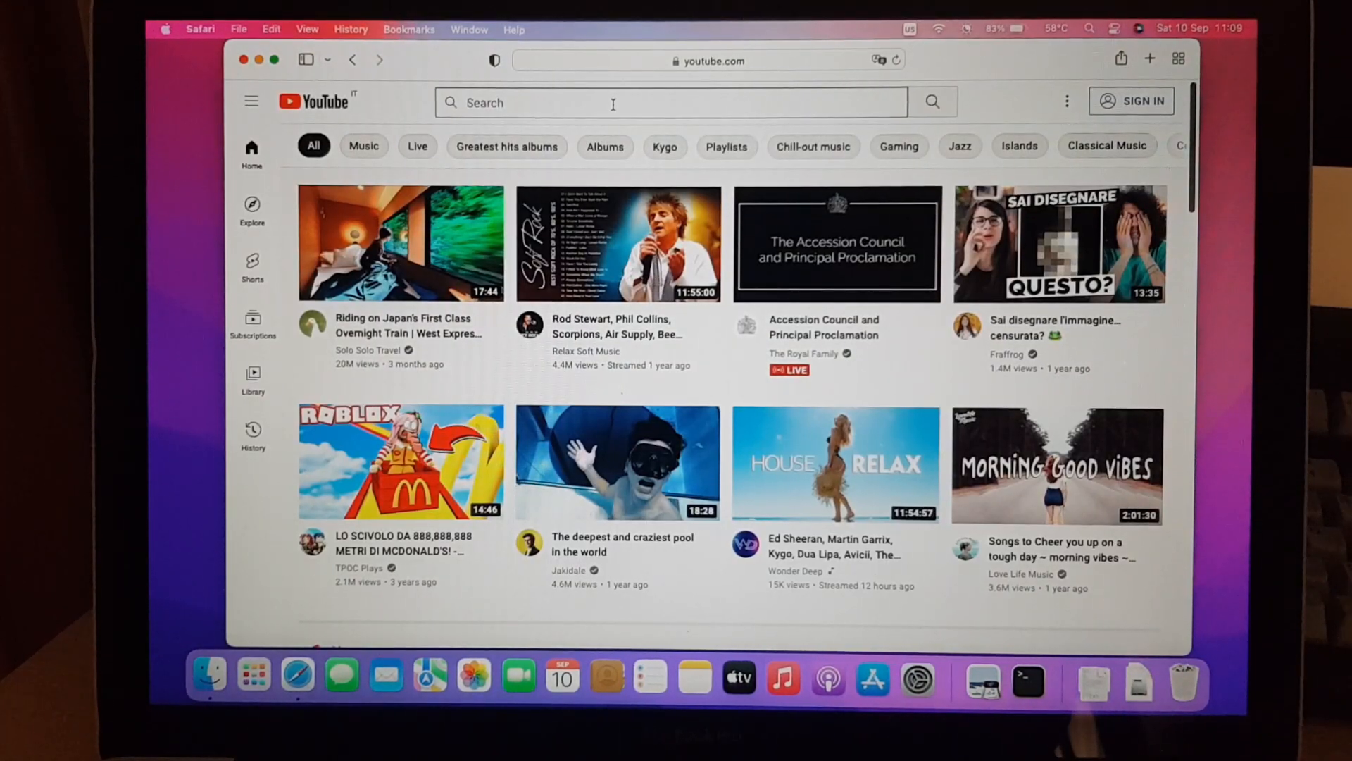
Step: Search YouTube for 'big buck bunny' and open the Blender Foundation's 4K short film
text(big buck b)
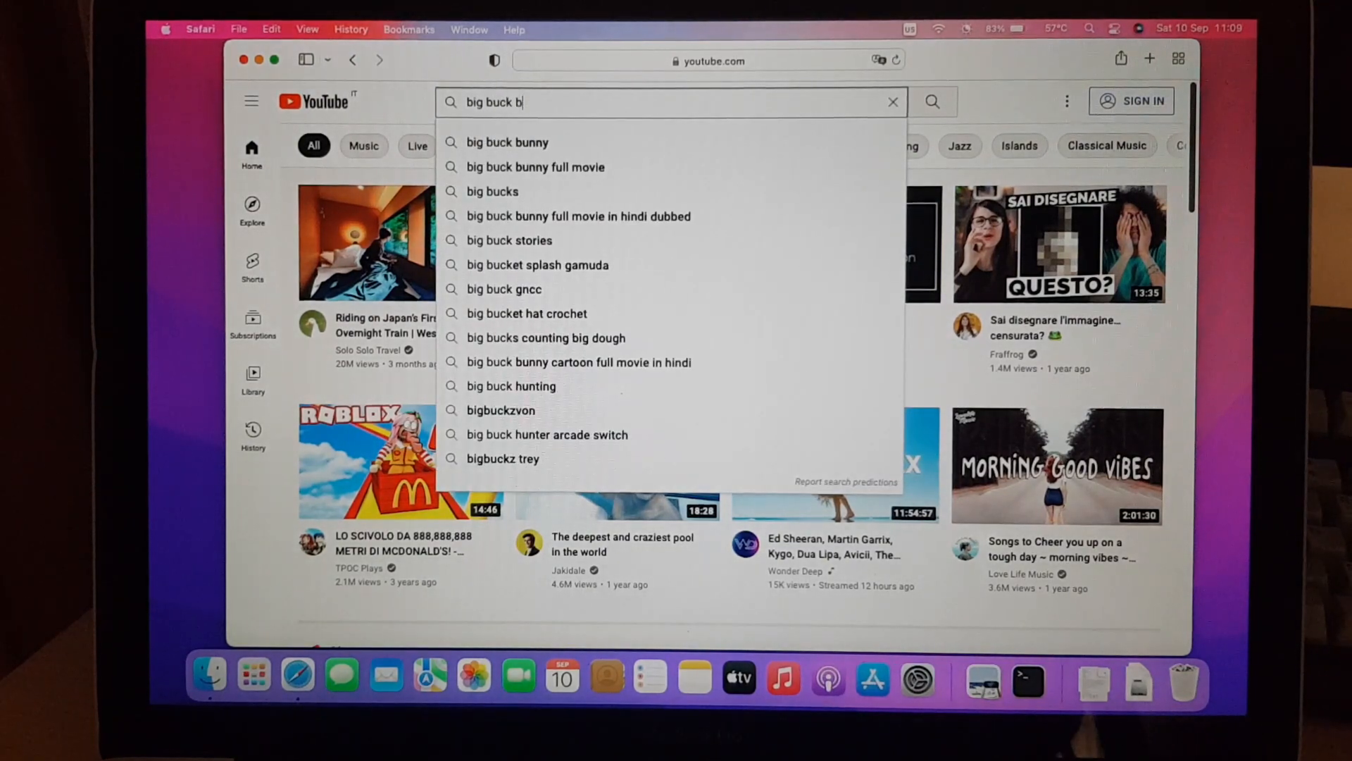
click(505, 142)
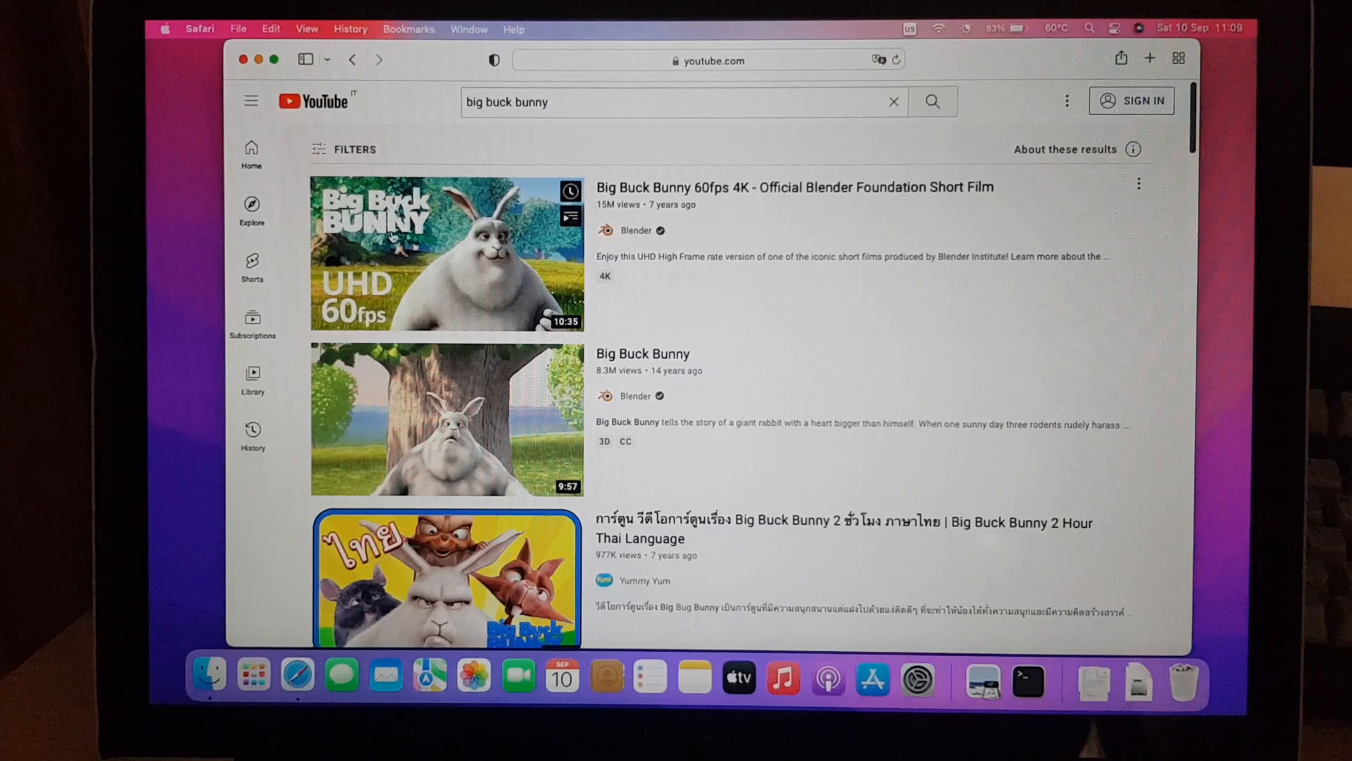
click(438, 253)
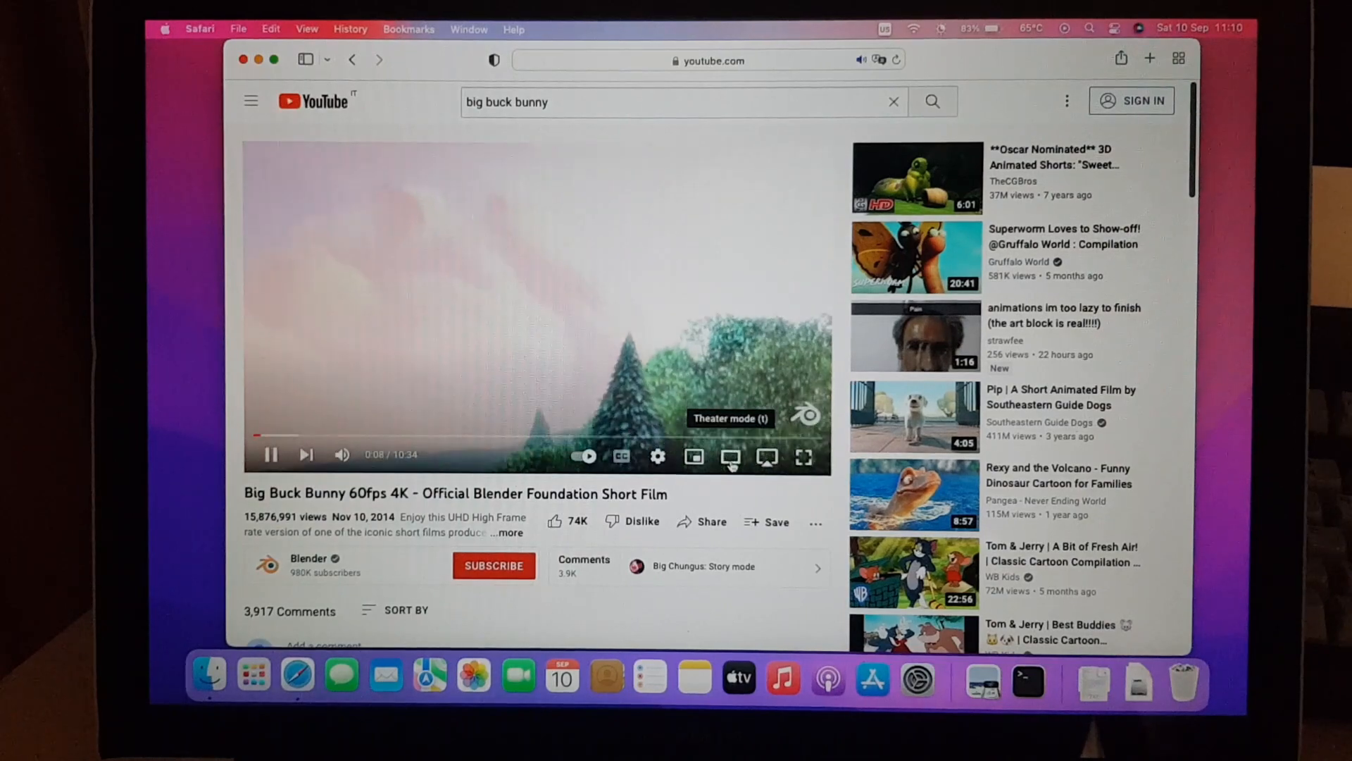
Step: Switch the Big Buck Bunny player to theater mode and set playback quality to 720p60
click(729, 458)
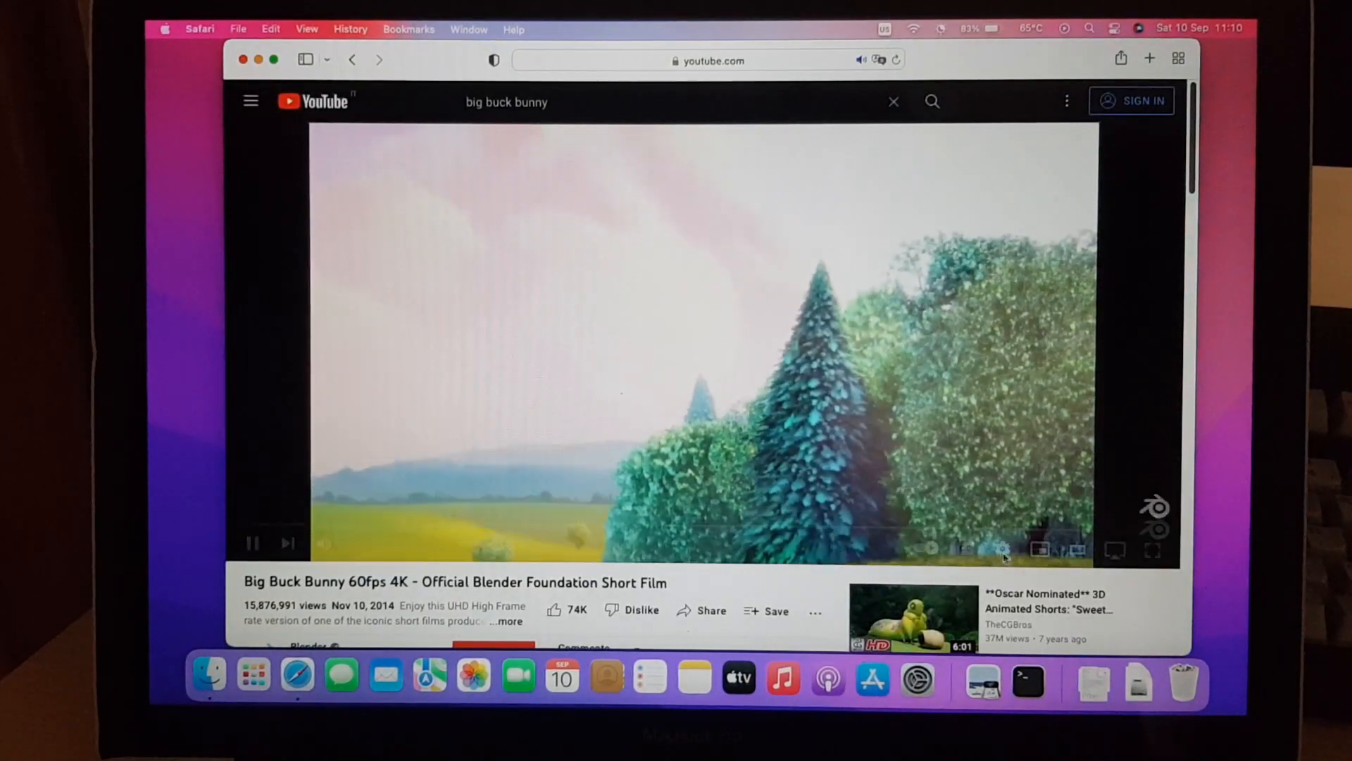
click(1001, 548)
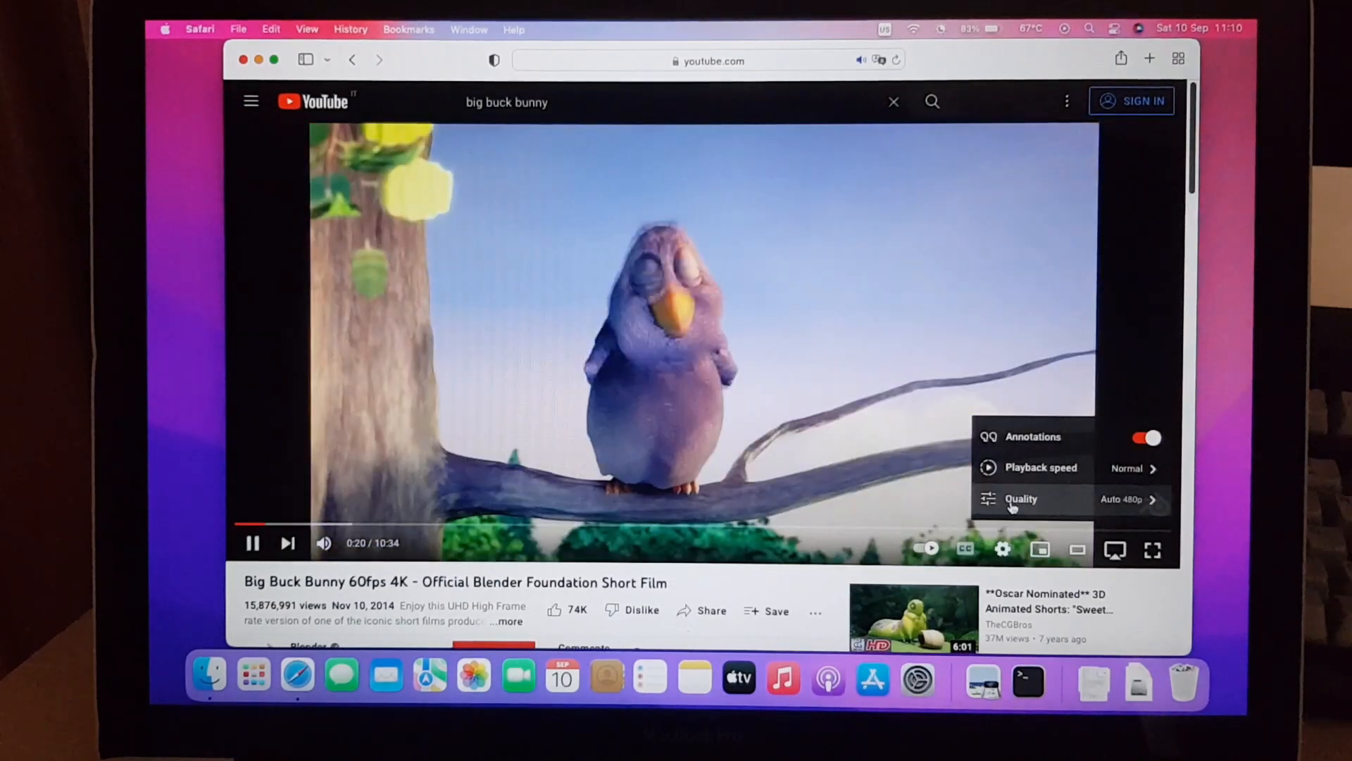
click(1020, 499)
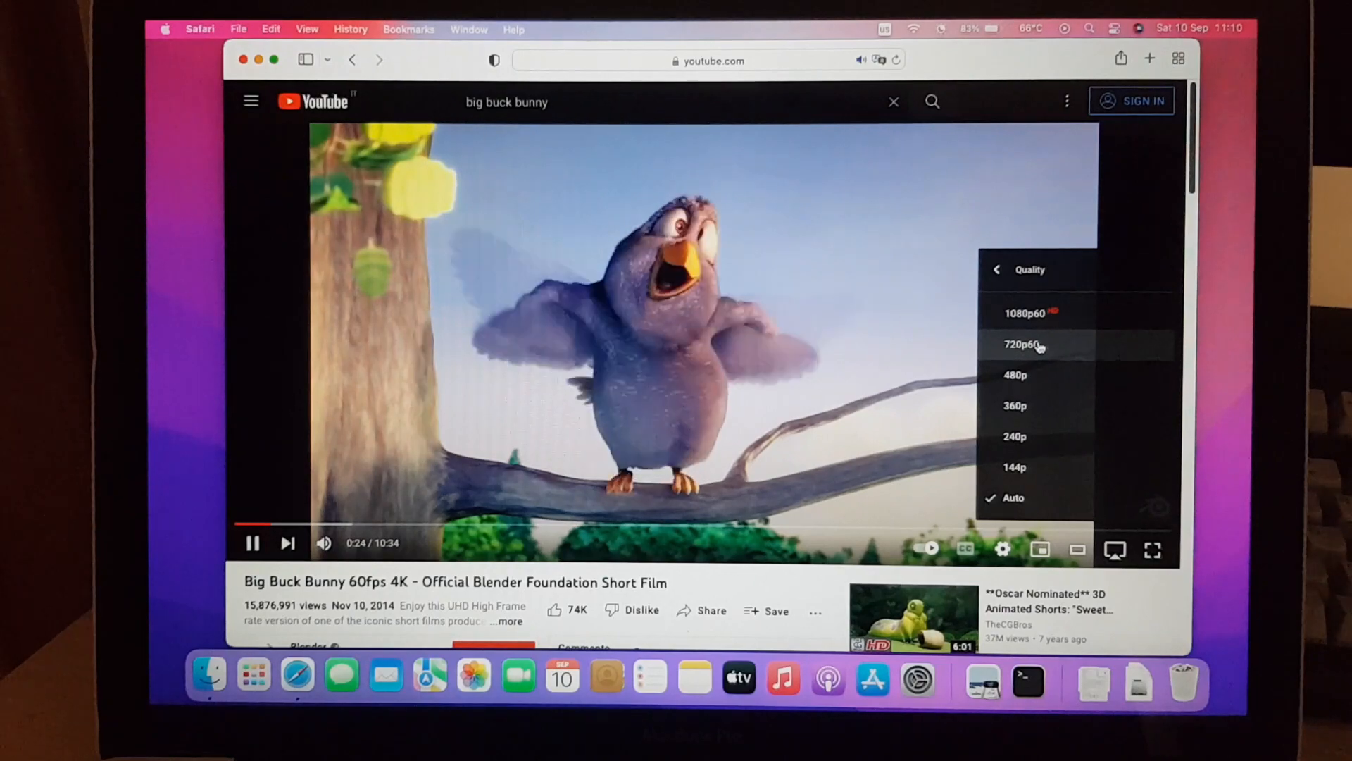
click(1030, 345)
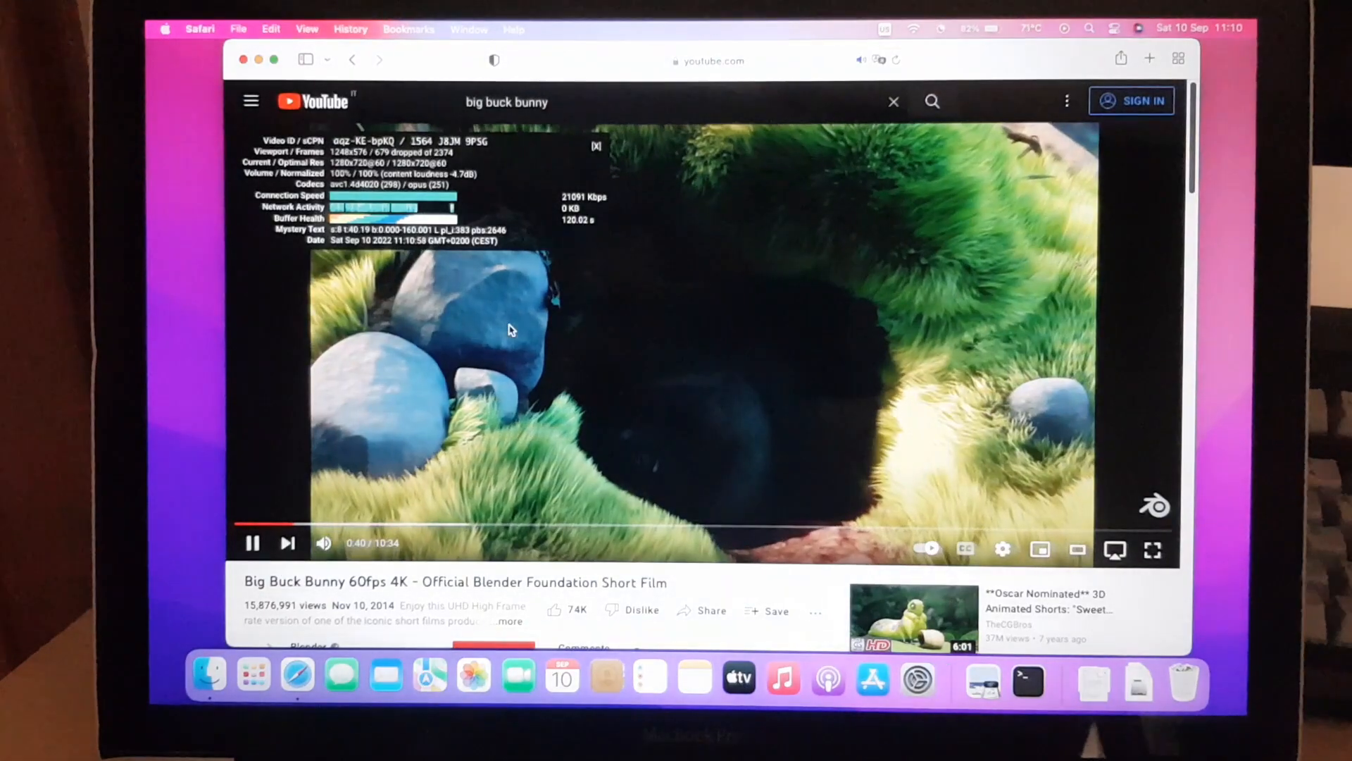
Step: Raise the Big Buck Bunny playback quality to 1080p60 from the player settings
click(1002, 550)
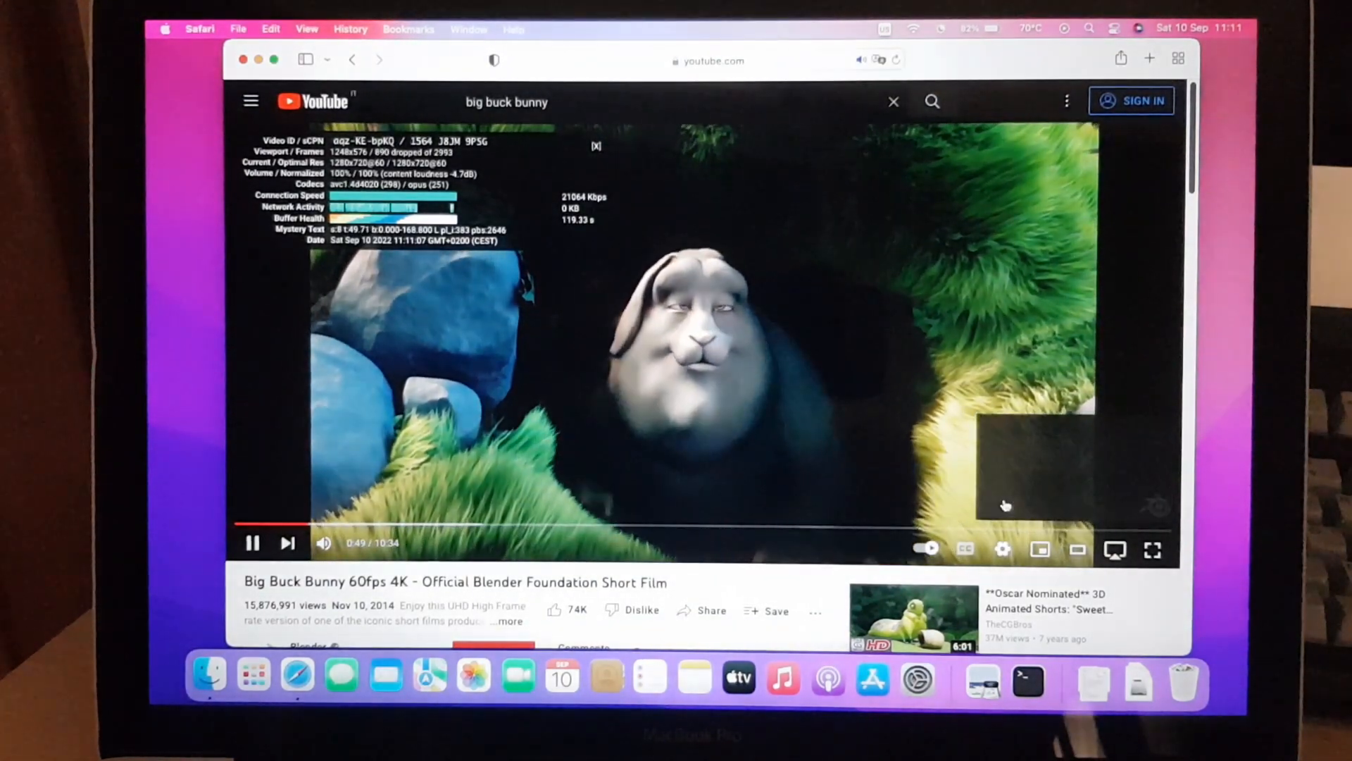
click(1002, 550)
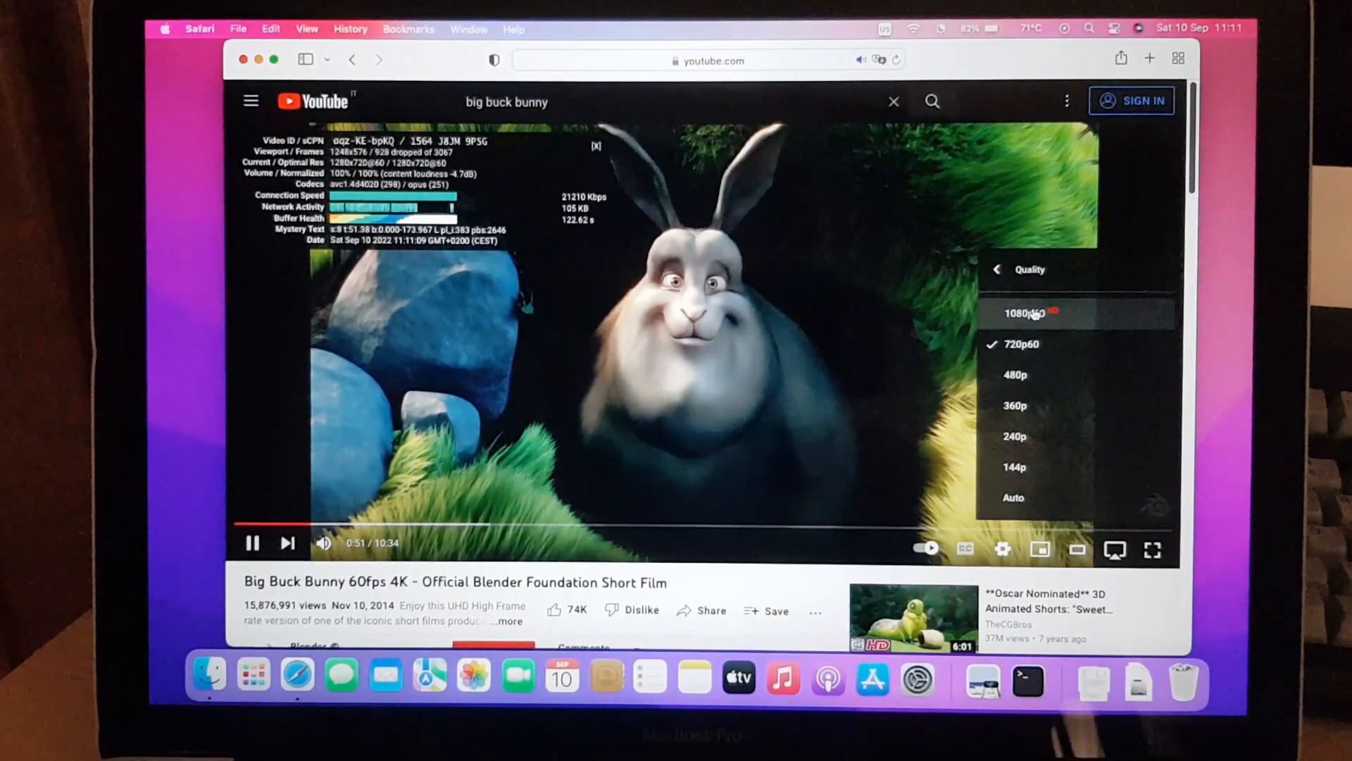
click(1026, 312)
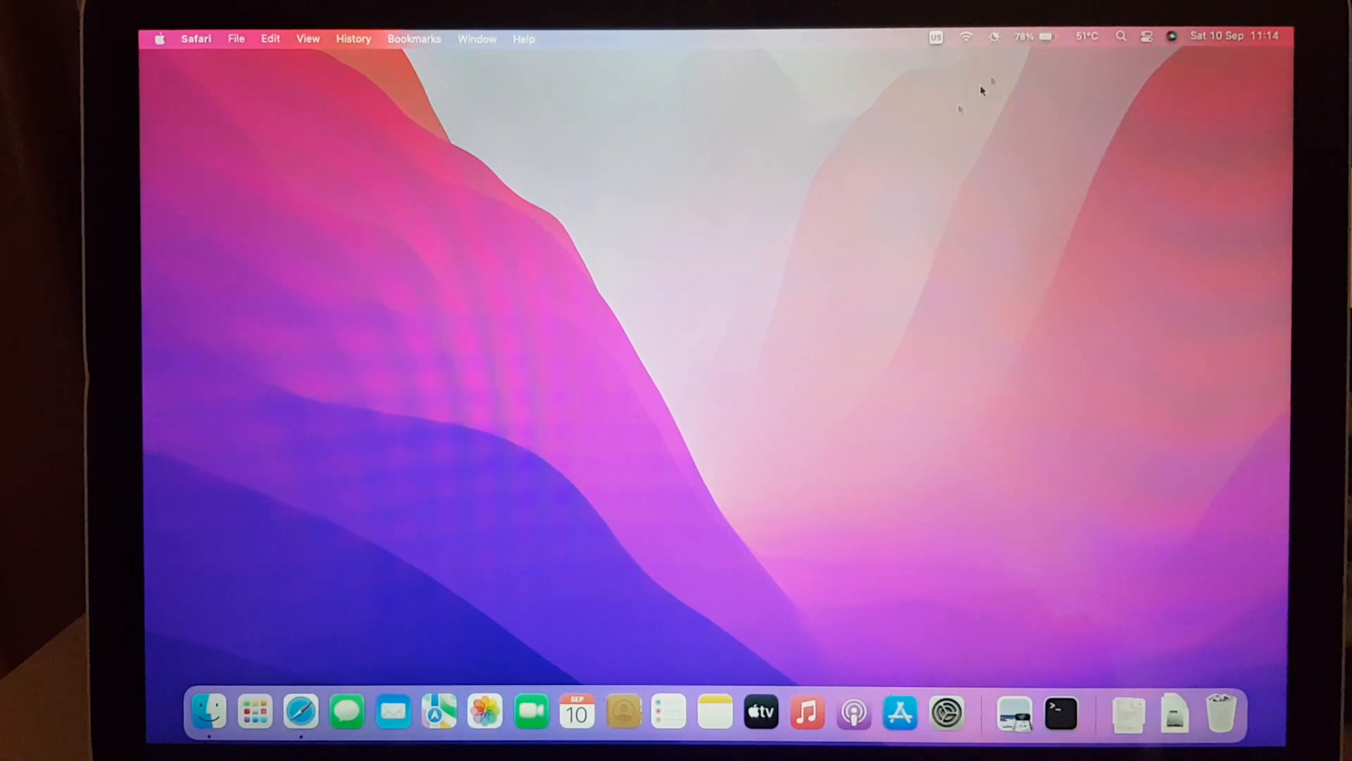
click(1032, 35)
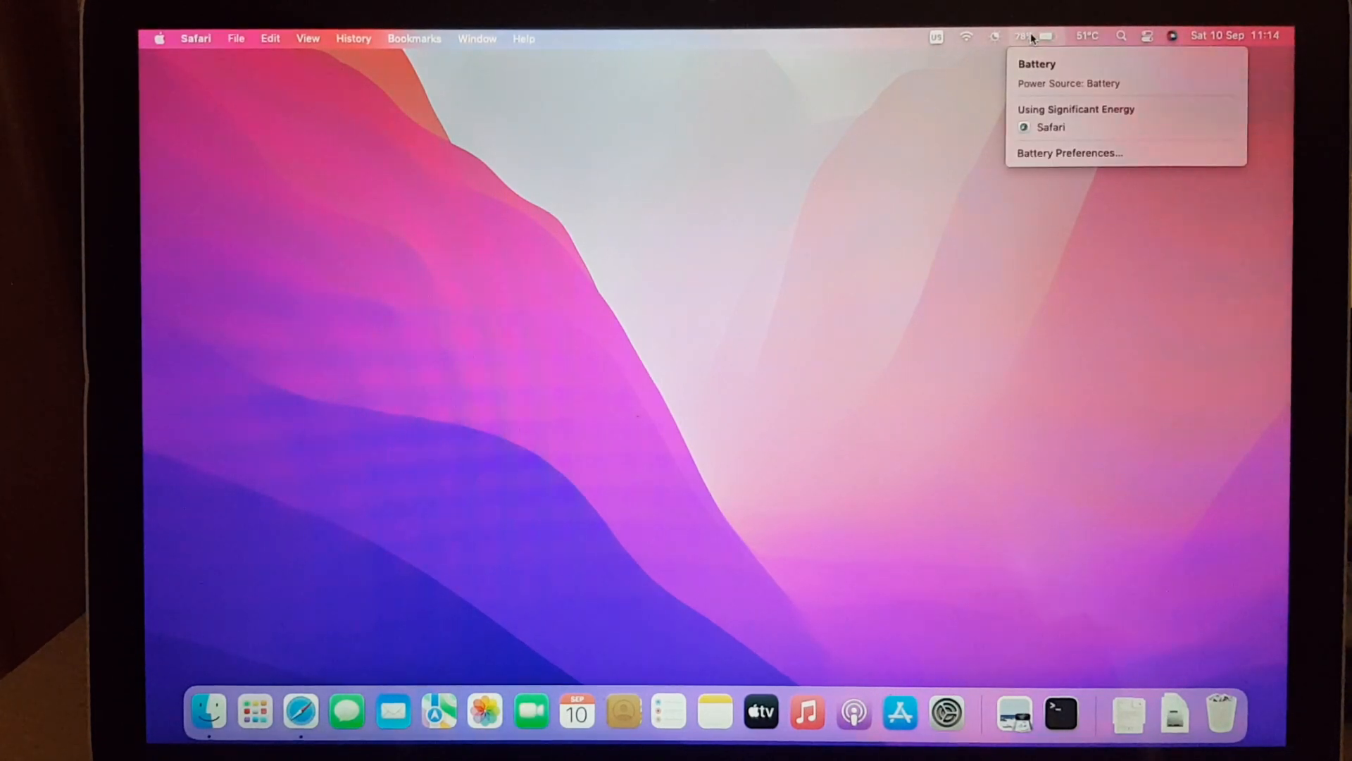
click(1069, 153)
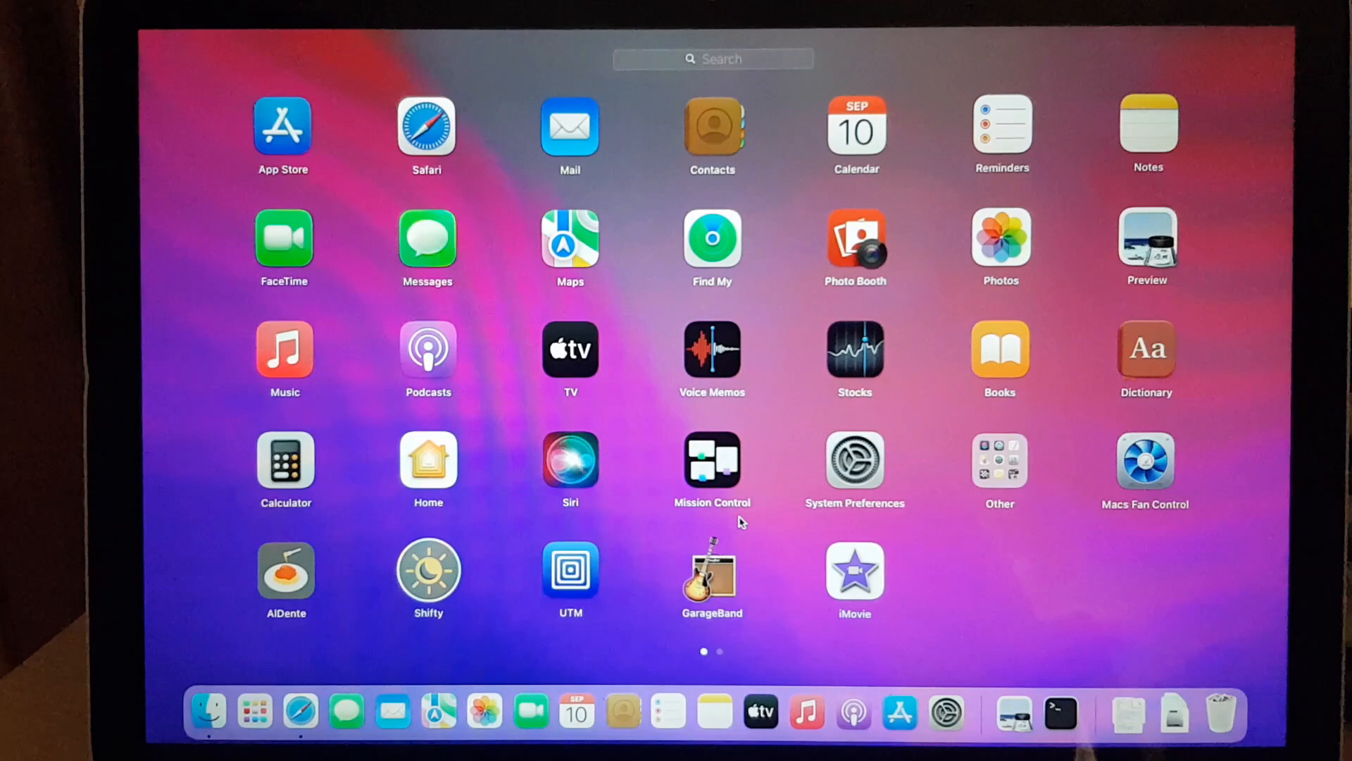
mouse_move(729, 583)
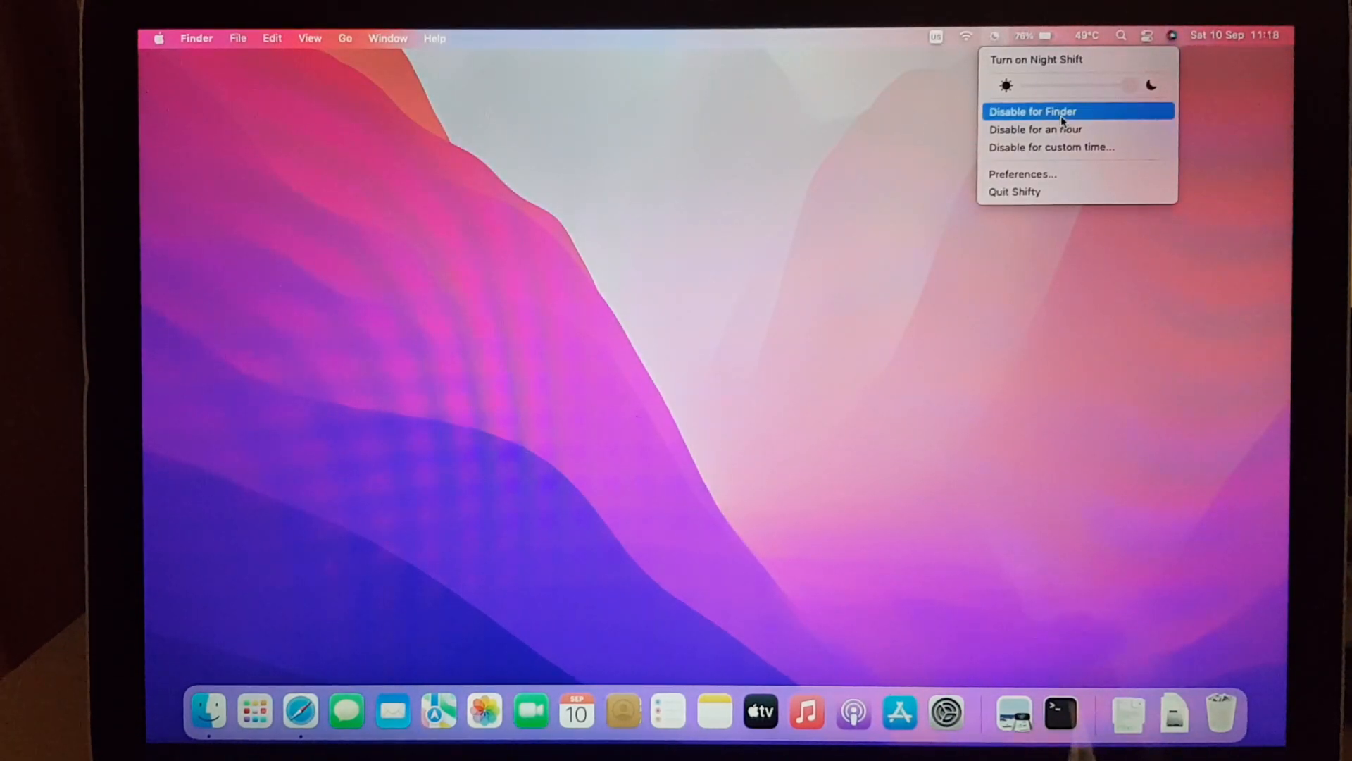
mouse_move(1047, 127)
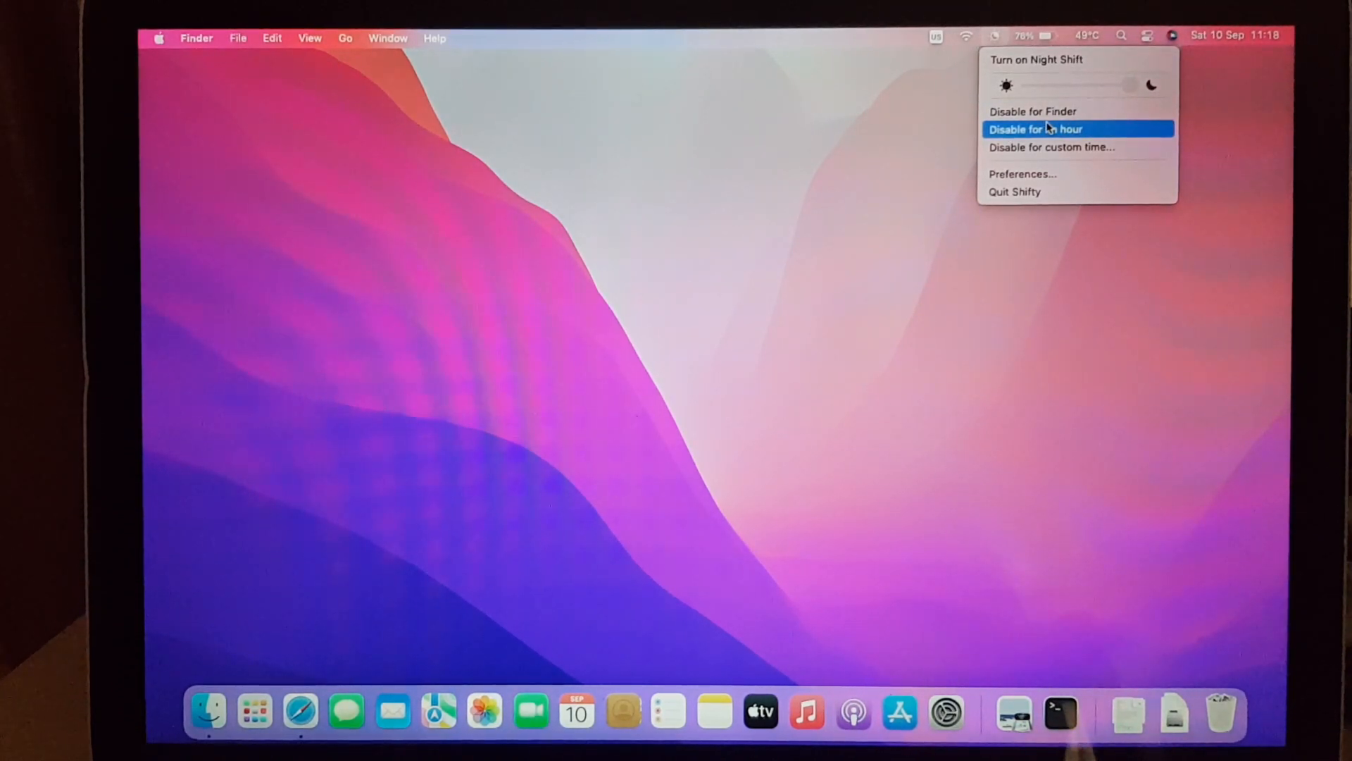
mouse_move(1019, 59)
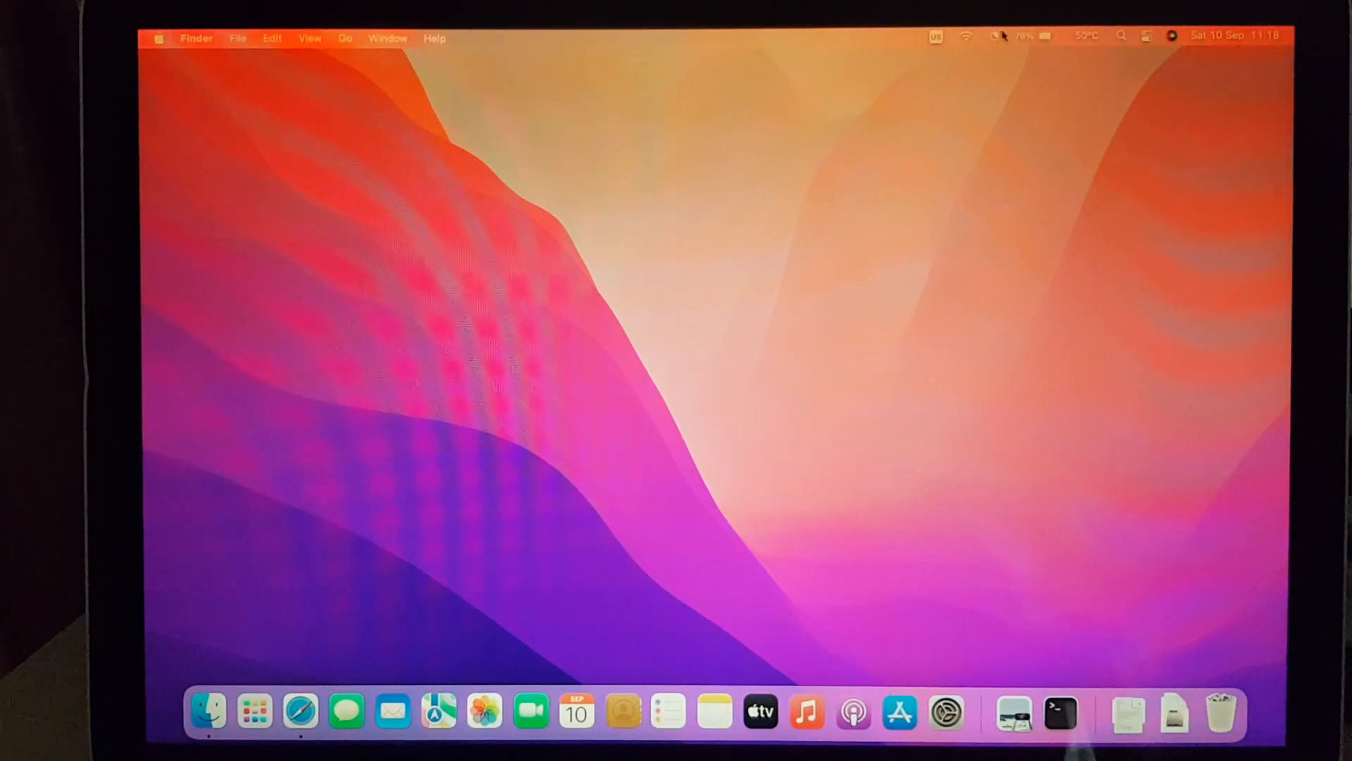
click(996, 35)
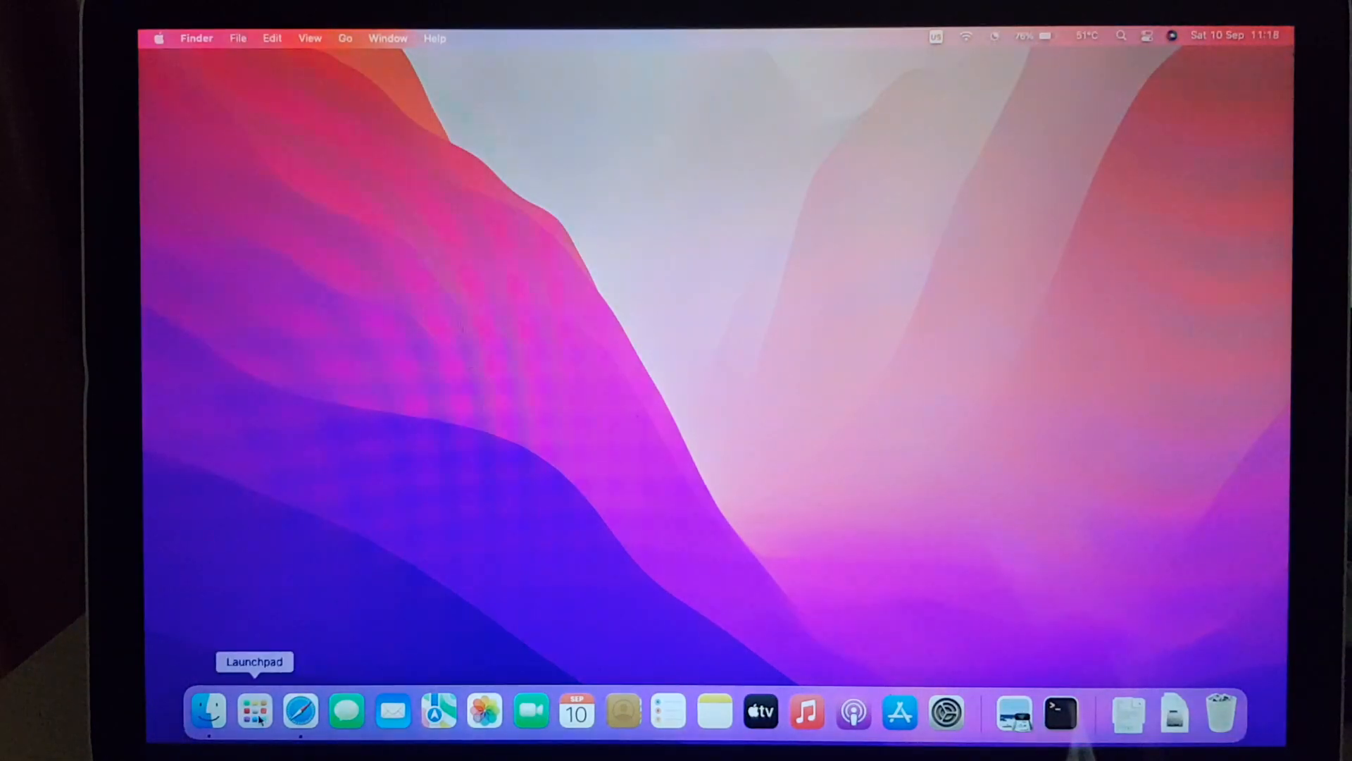
click(253, 712)
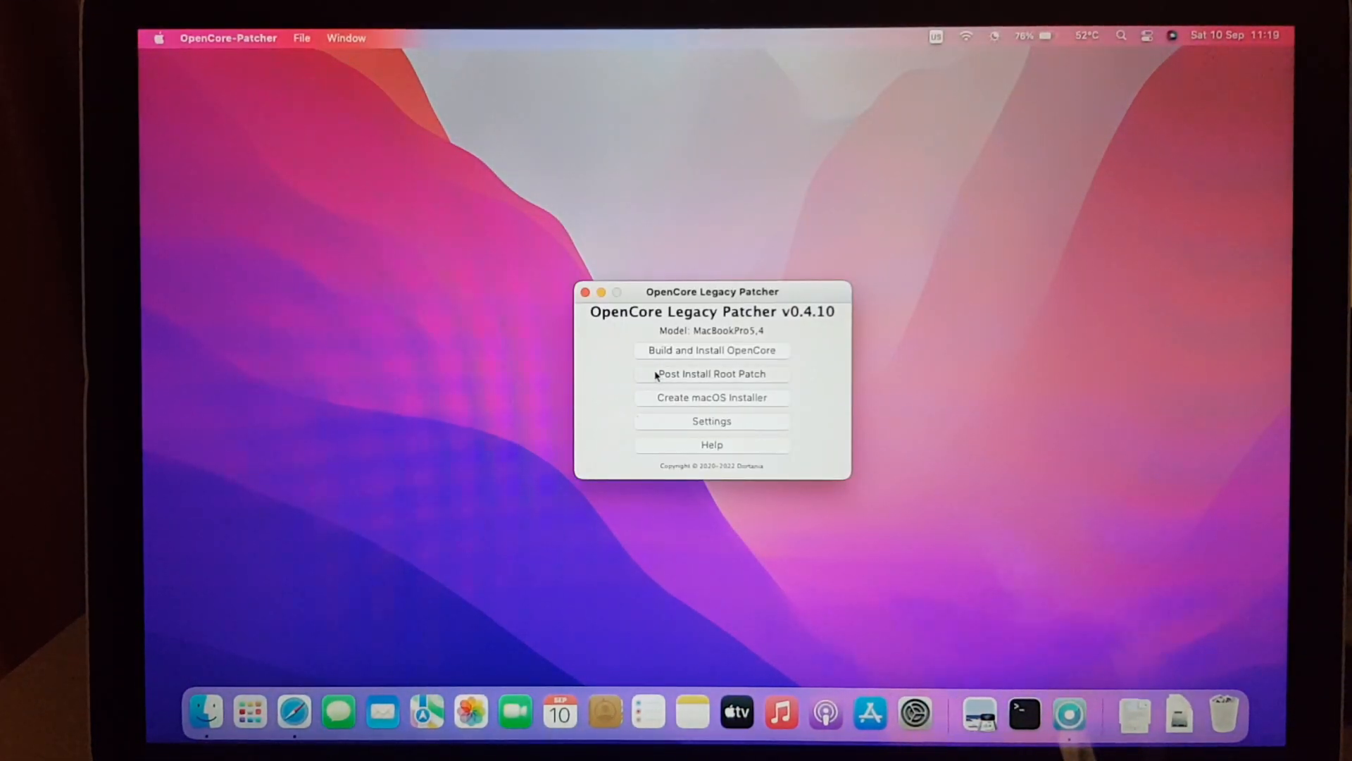
Step: View the Post-Install Root Patch menu's available patches, then leave it
click(711, 374)
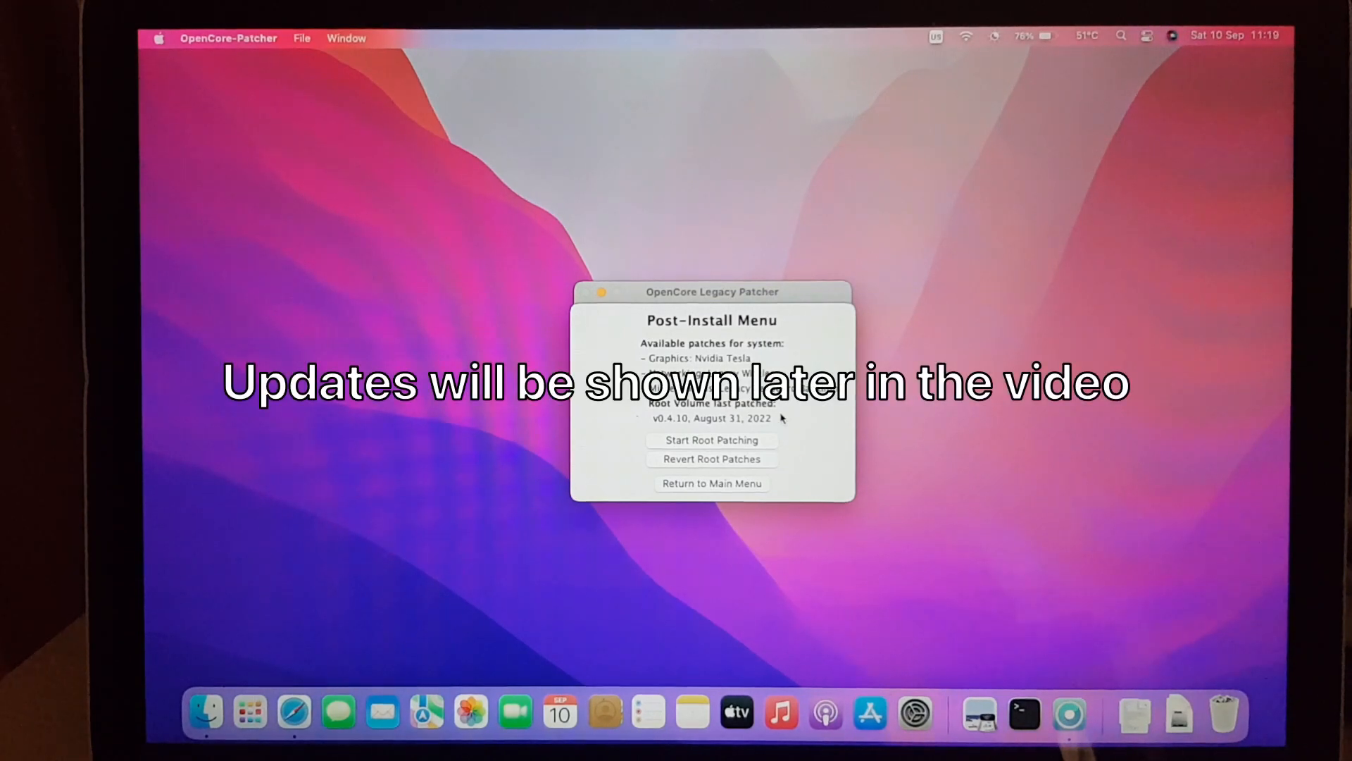
click(711, 483)
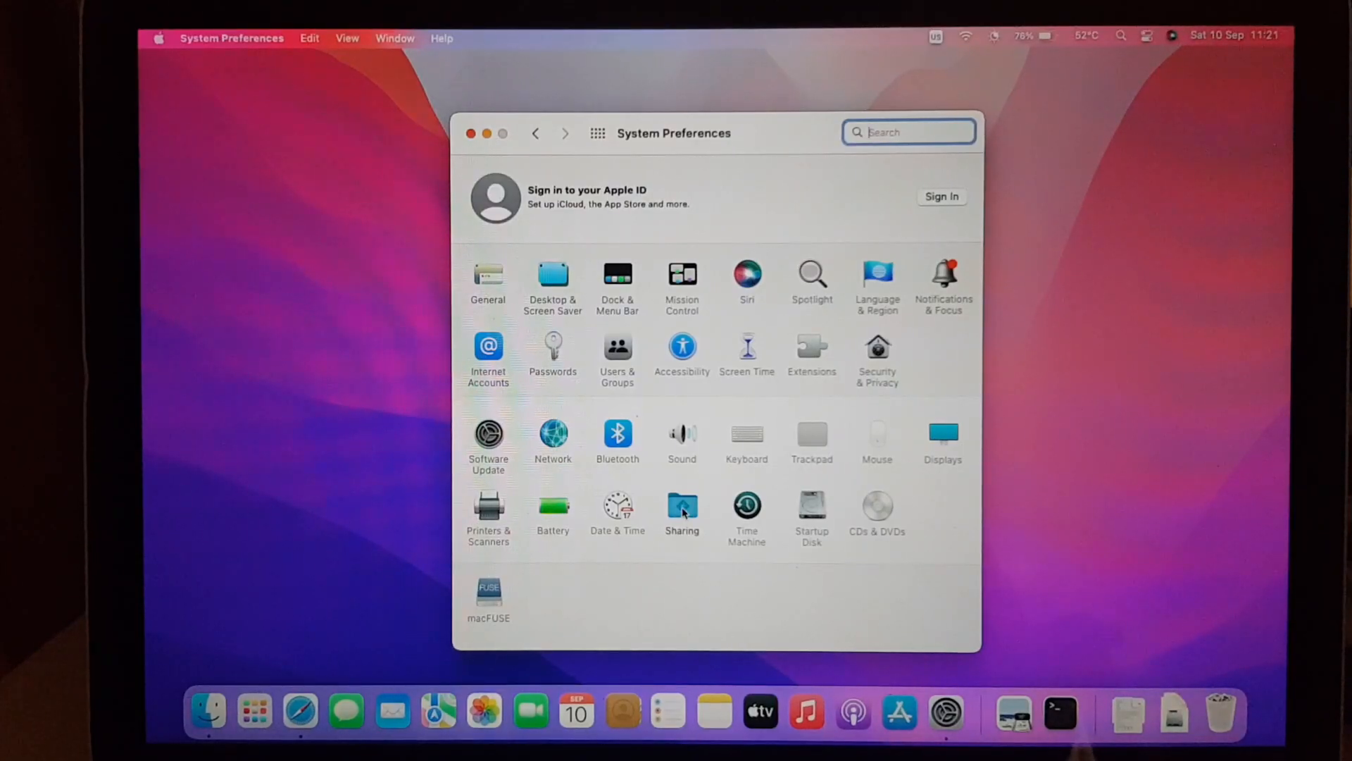
Step: Open Sharing preferences and select the AirPlay Receiver service
click(682, 505)
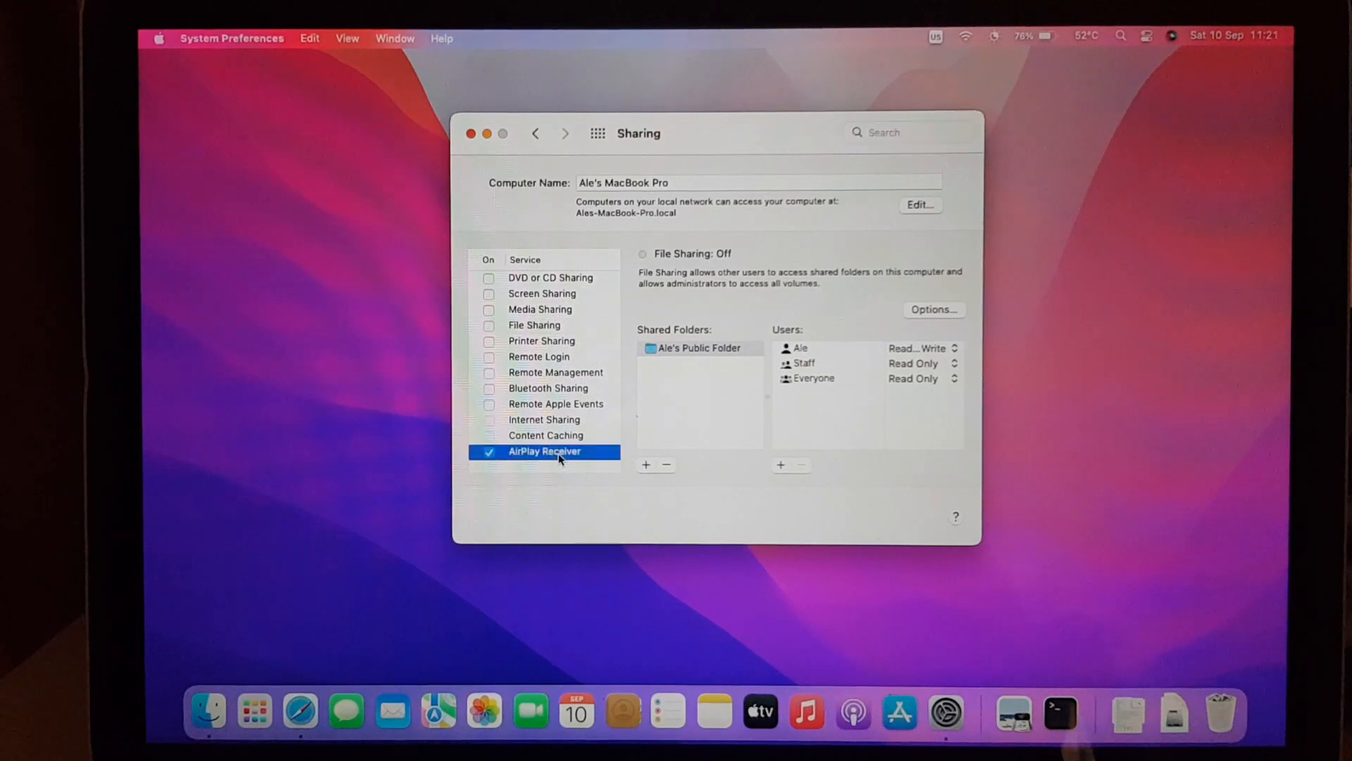
click(545, 450)
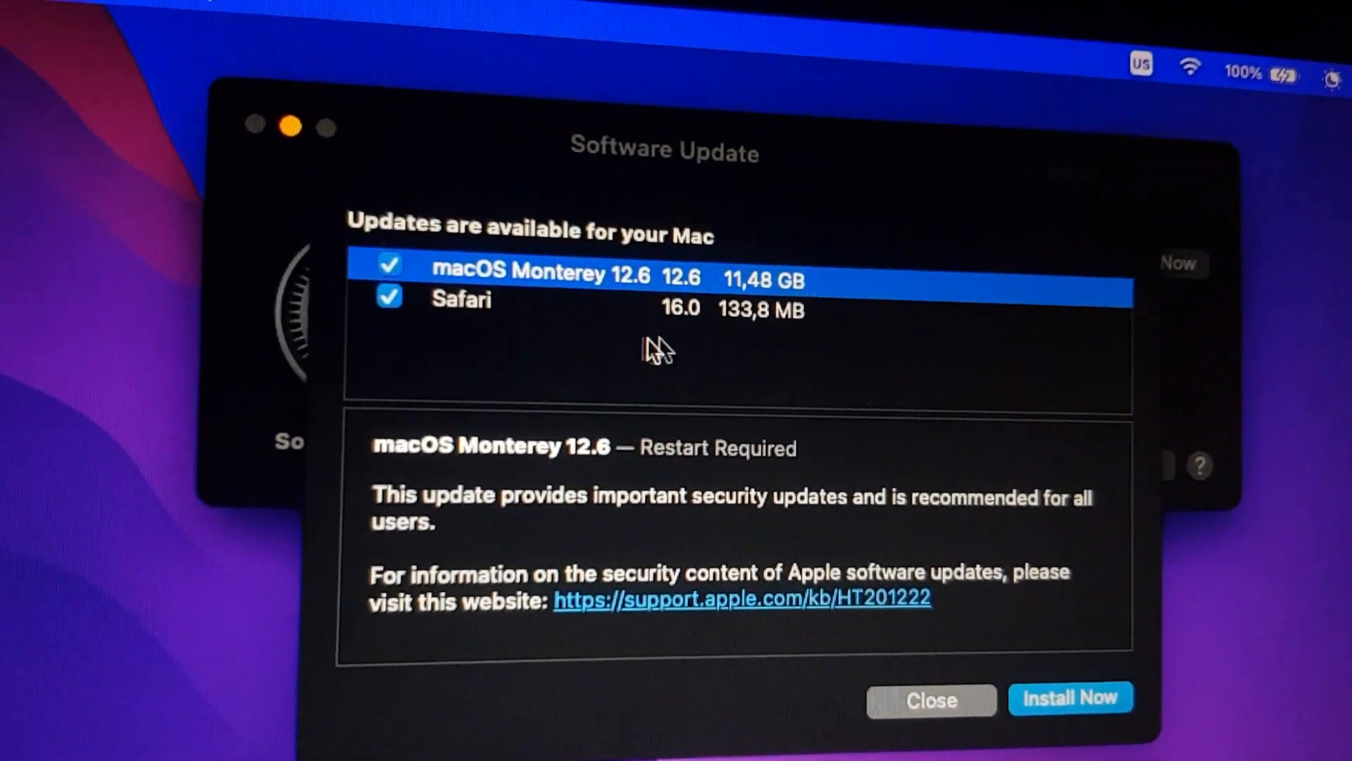
Step: Start installing the macOS Monterey 12.6 and Safari 16.0 updates
click(460, 299)
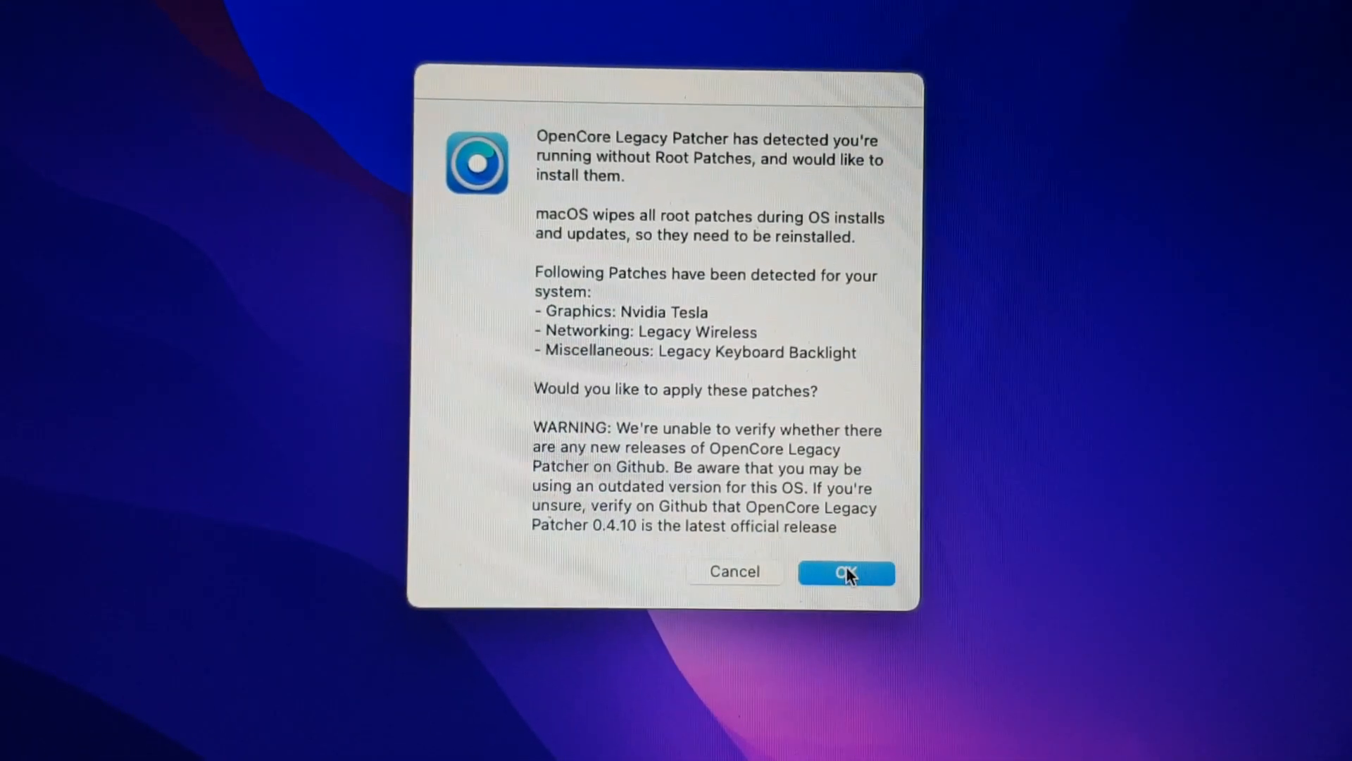
Step: Confirm reapplying the detected root patches and dismiss the GarageBand crash alert
click(847, 573)
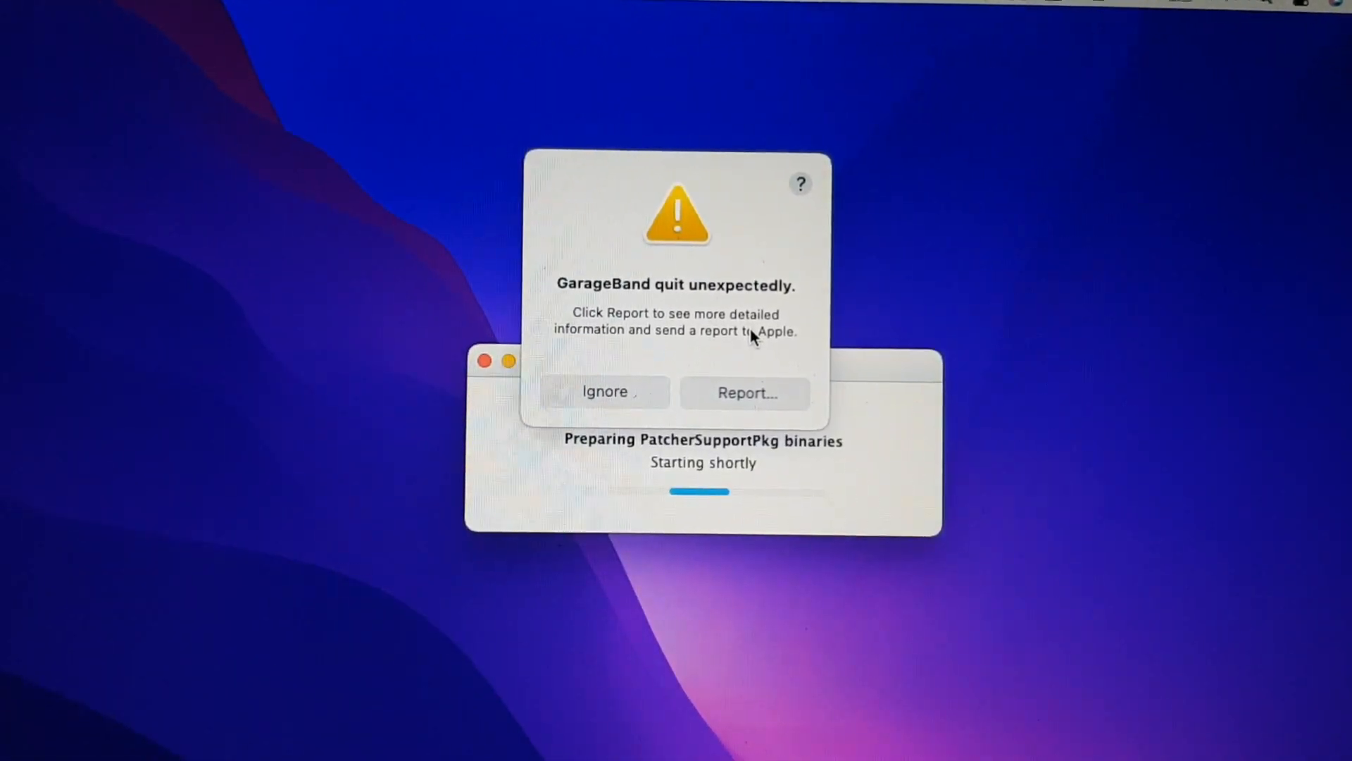
click(605, 392)
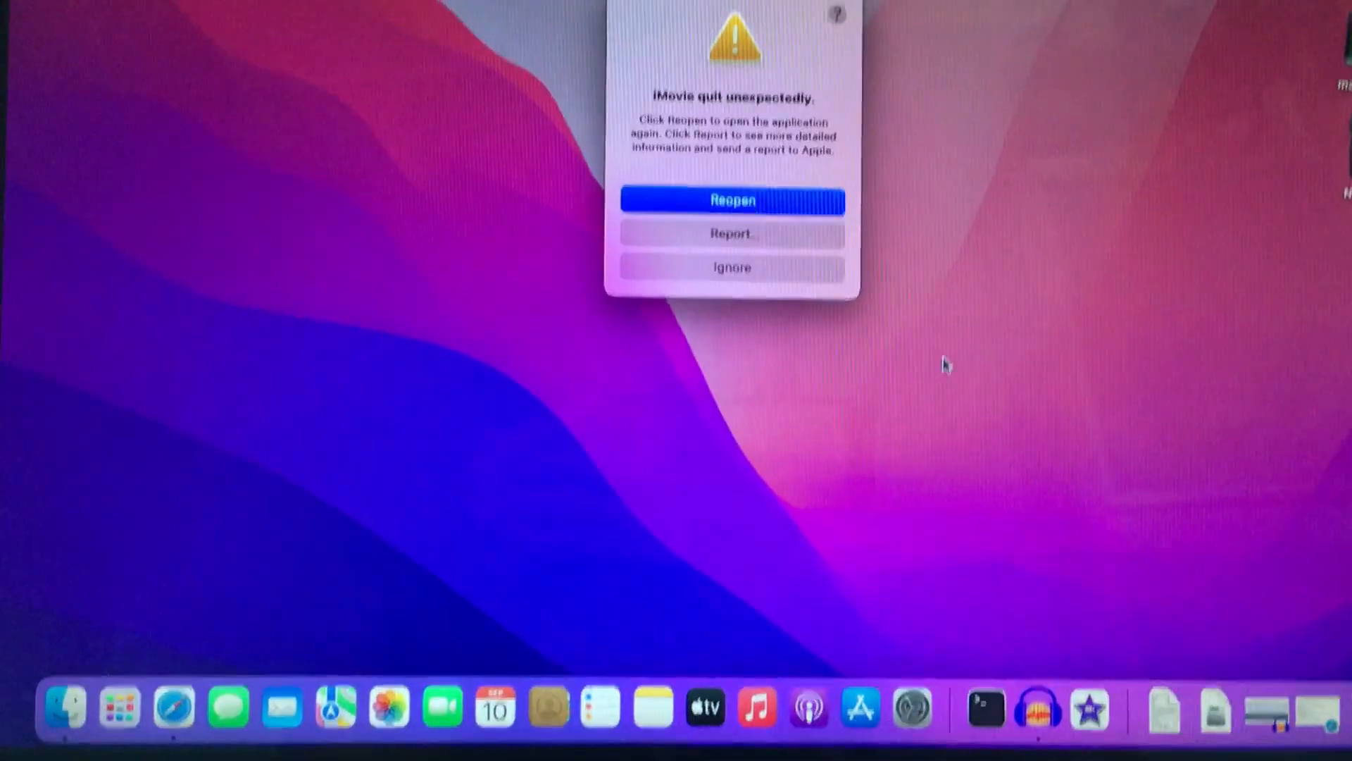
Step: Launch iMovie and respond to its 'quit unexpectedly' crash dialog
click(732, 267)
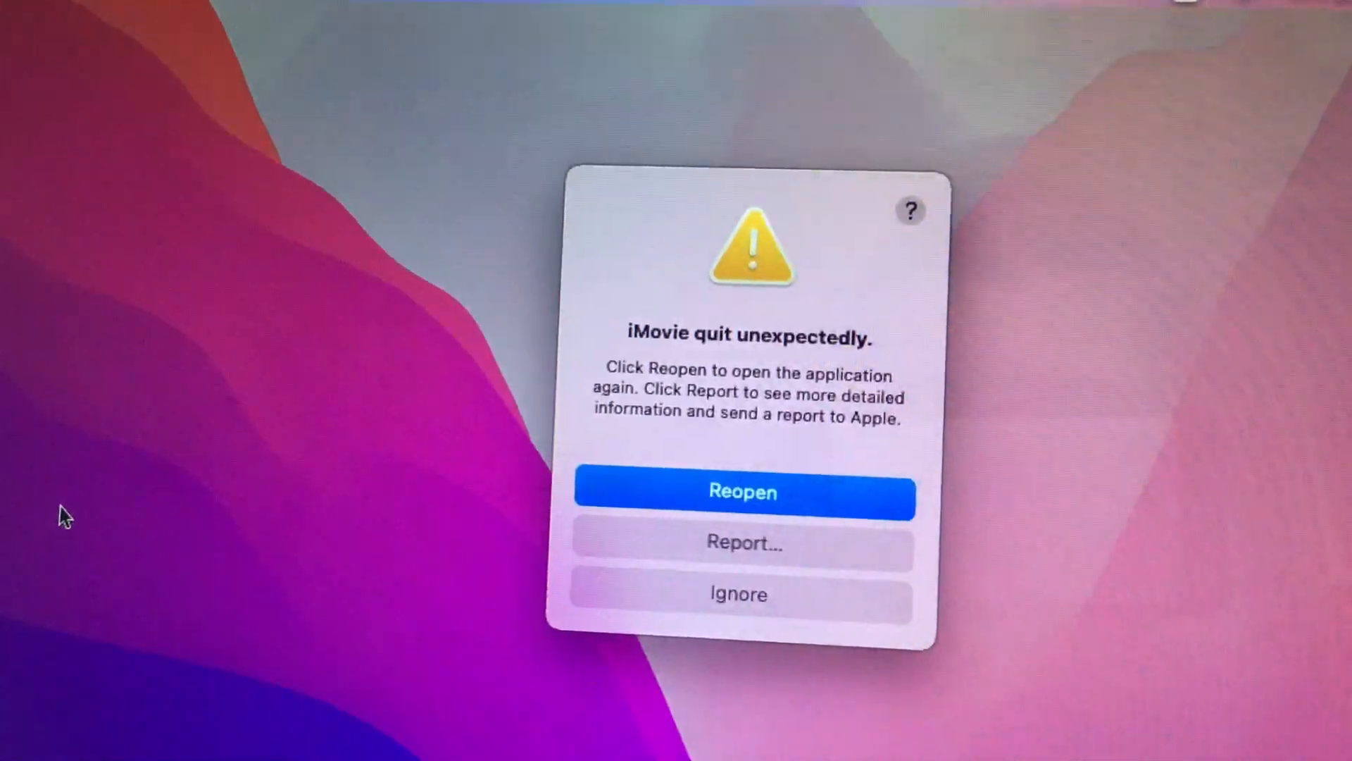
click(743, 492)
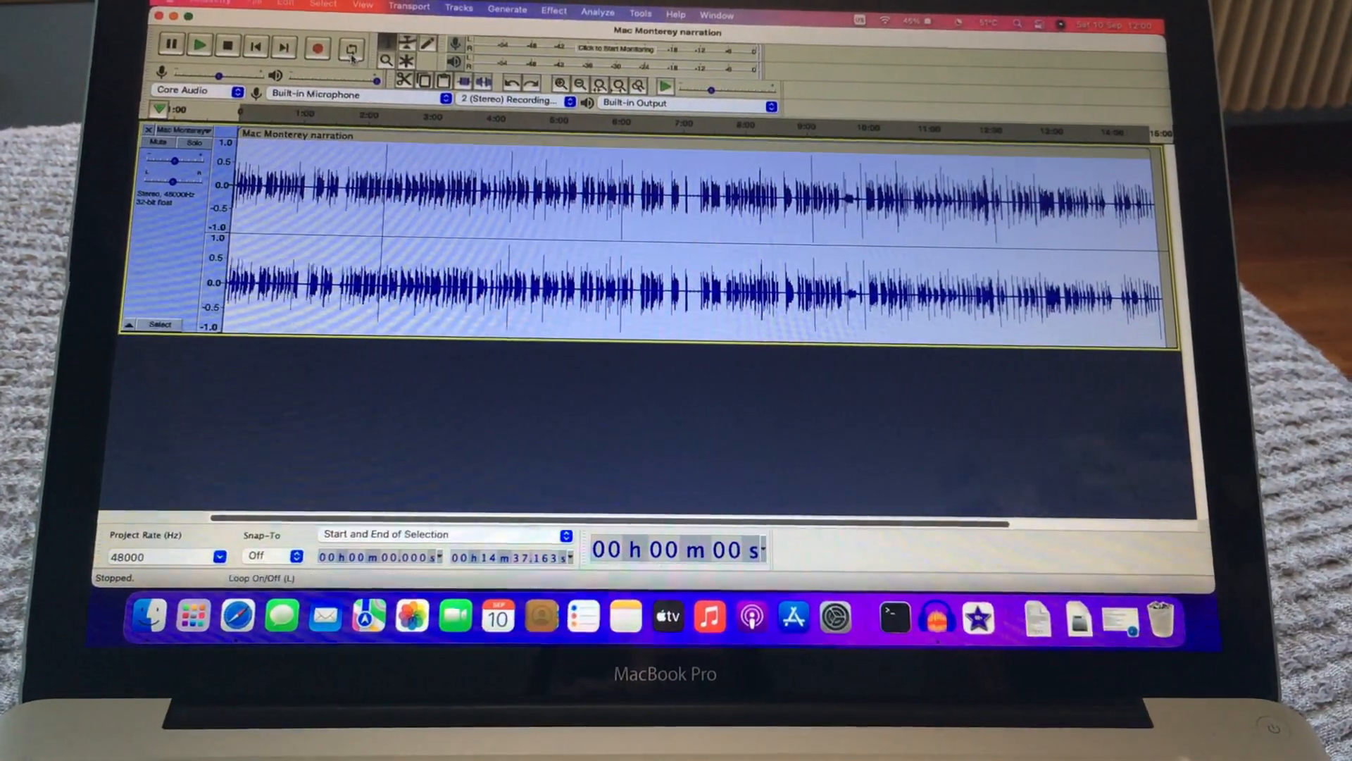
Step: Export the Mac Monterey narration as a WAV file into Documents with blank metadata
click(254, 5)
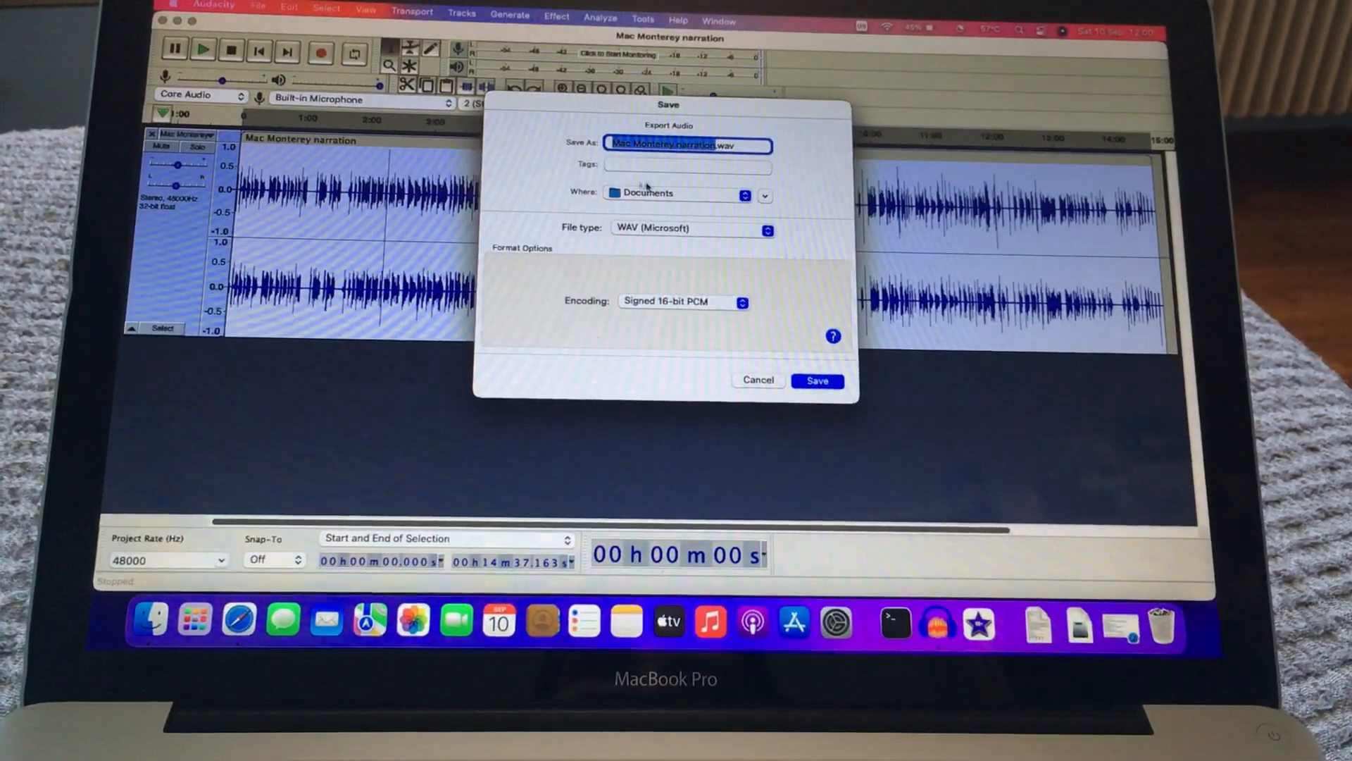
click(818, 381)
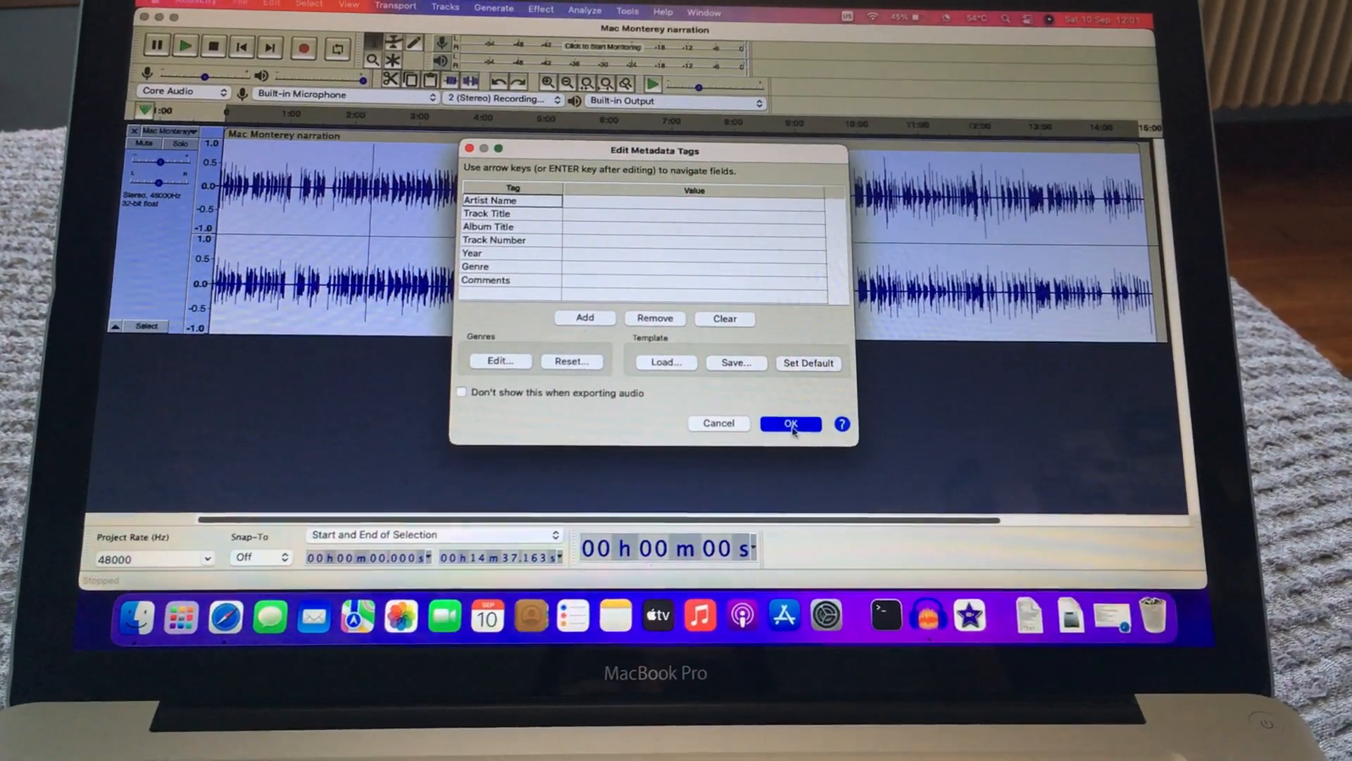
click(790, 423)
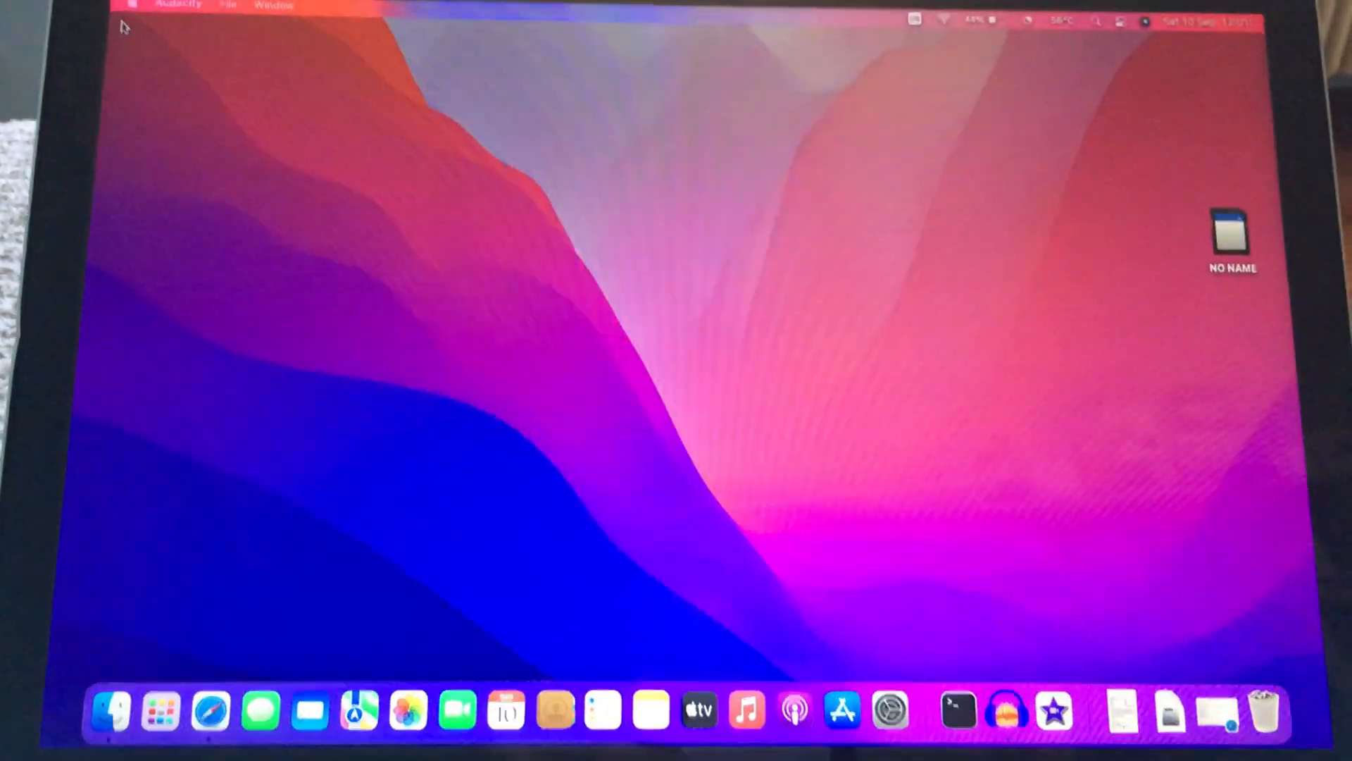
Step: Search for 'kdenlive' in Safari and open the Kdenlive download page
click(210, 717)
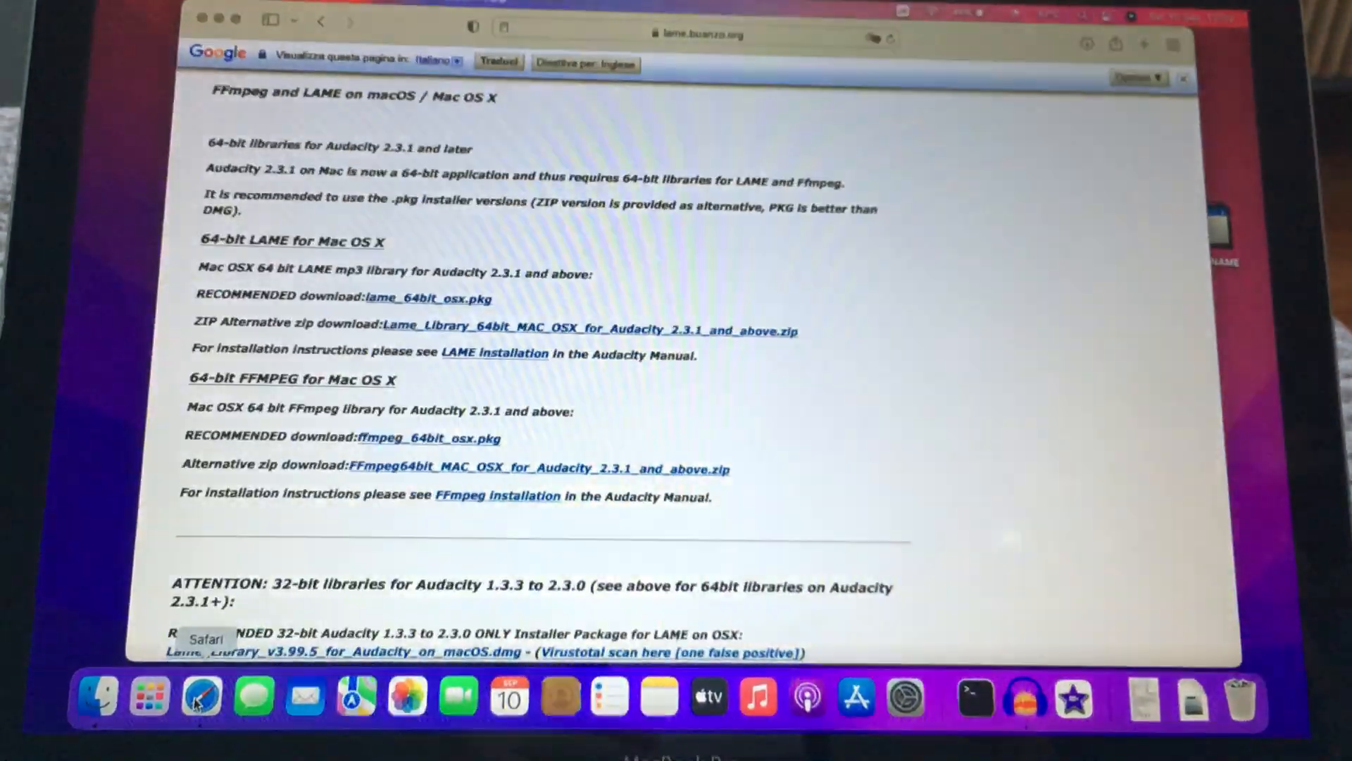
click(684, 32)
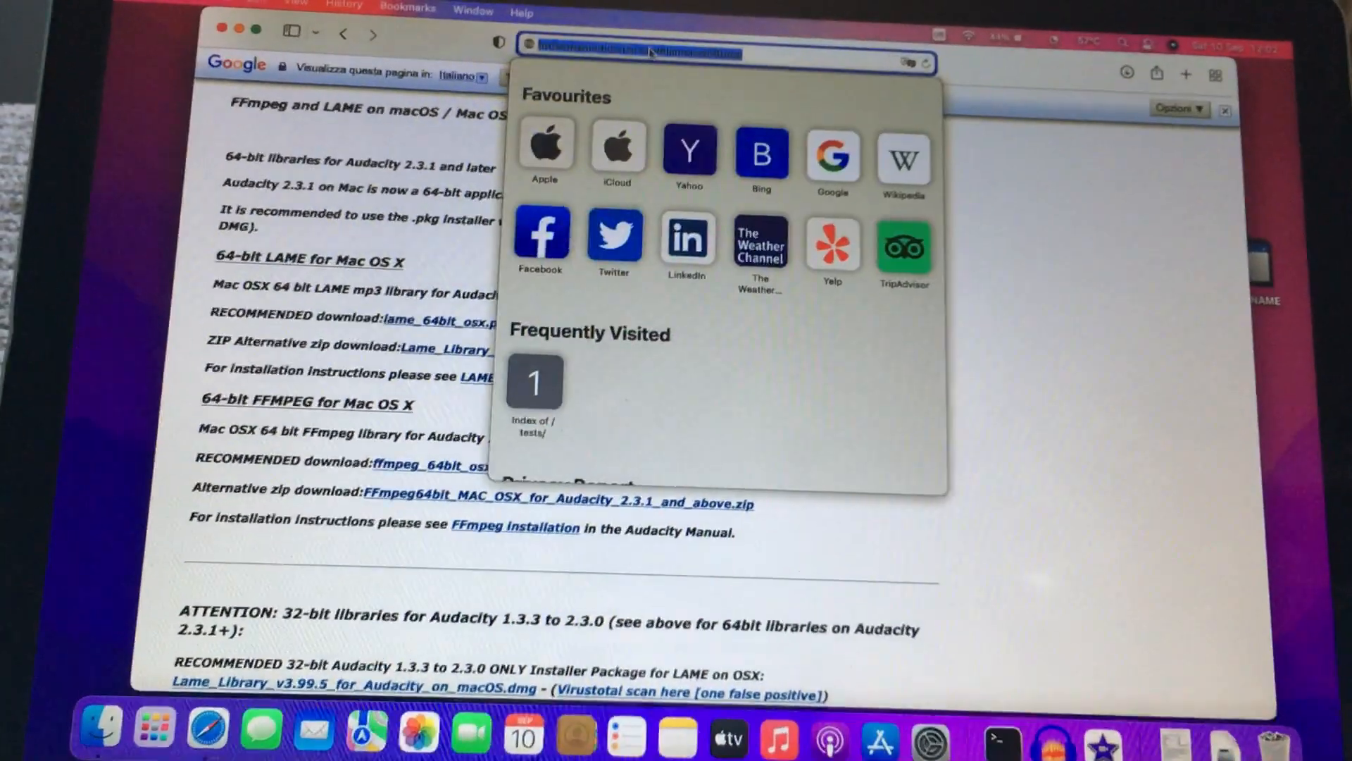
text(kdenlive)
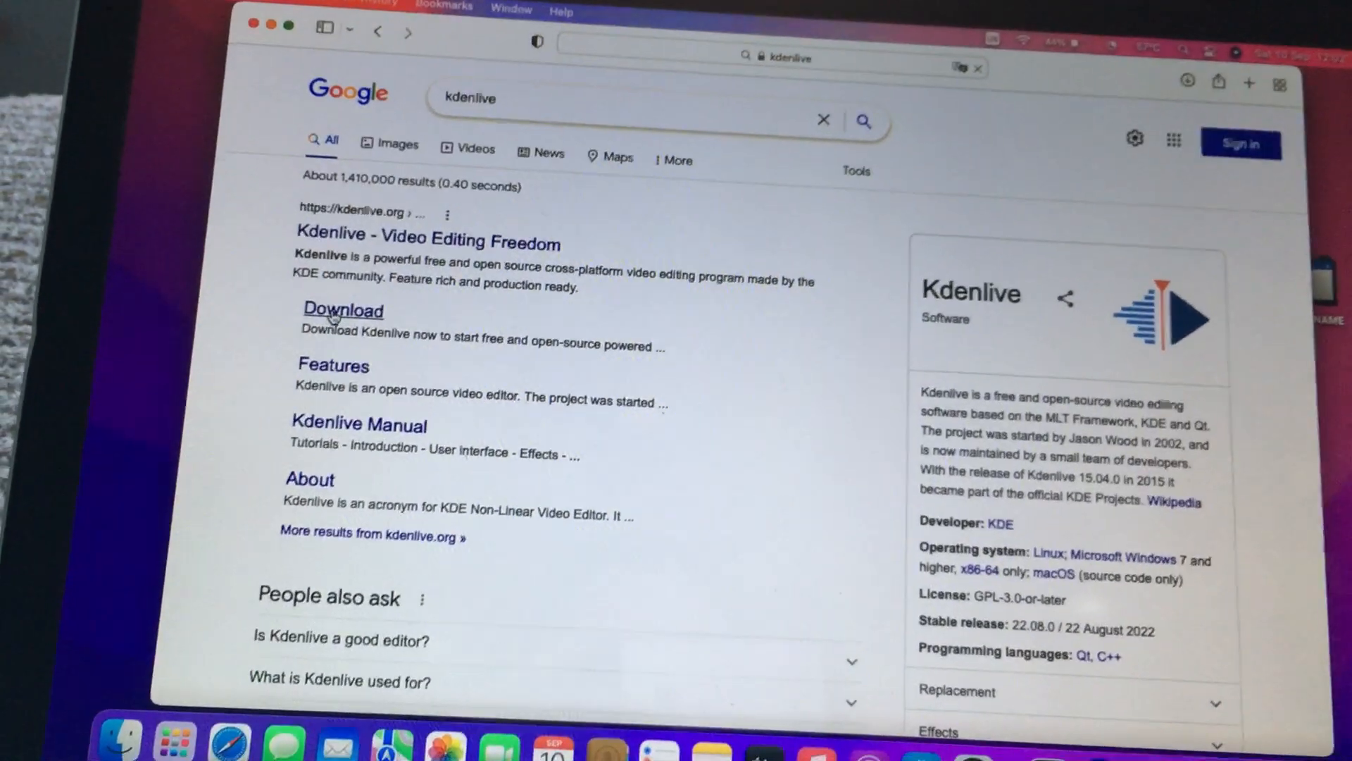
click(343, 311)
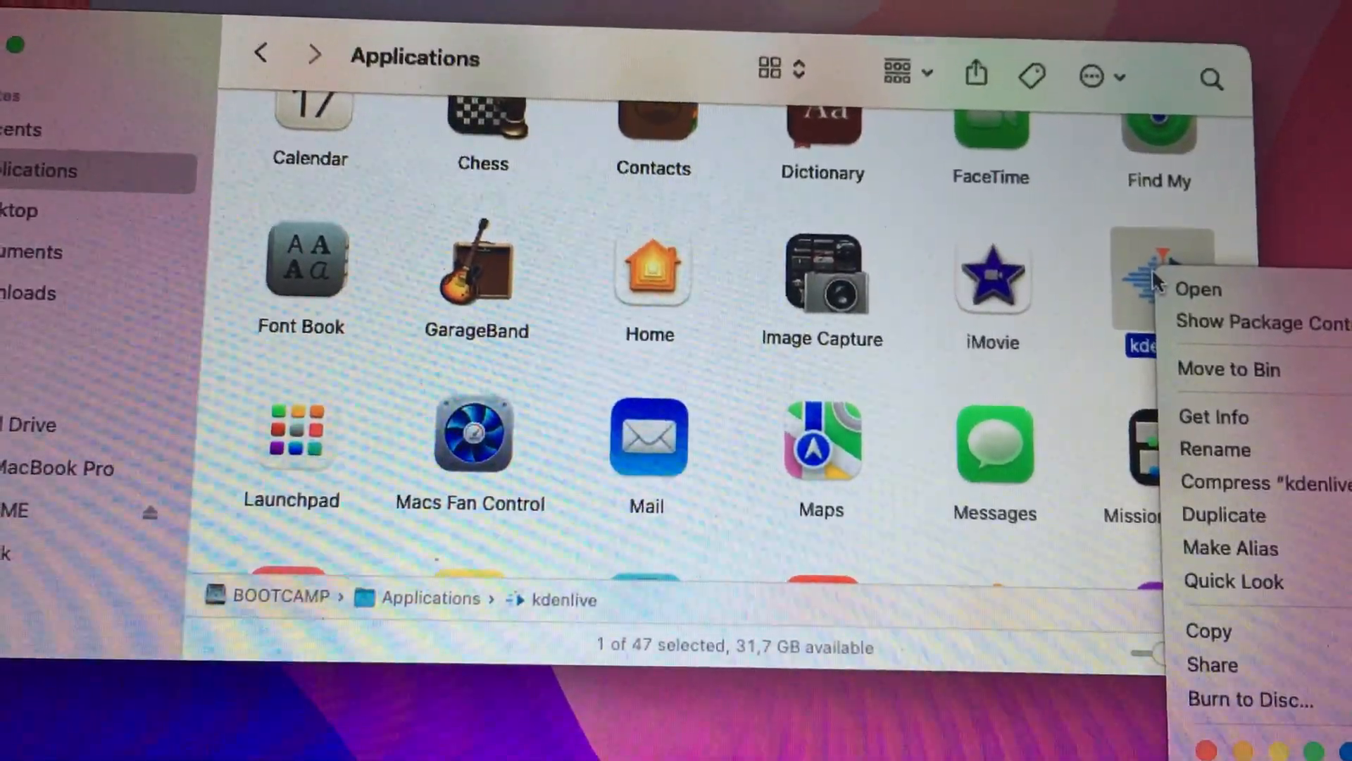
Step: Open kdenlive from Applications, bypassing the unverified-developer security warning
click(1199, 290)
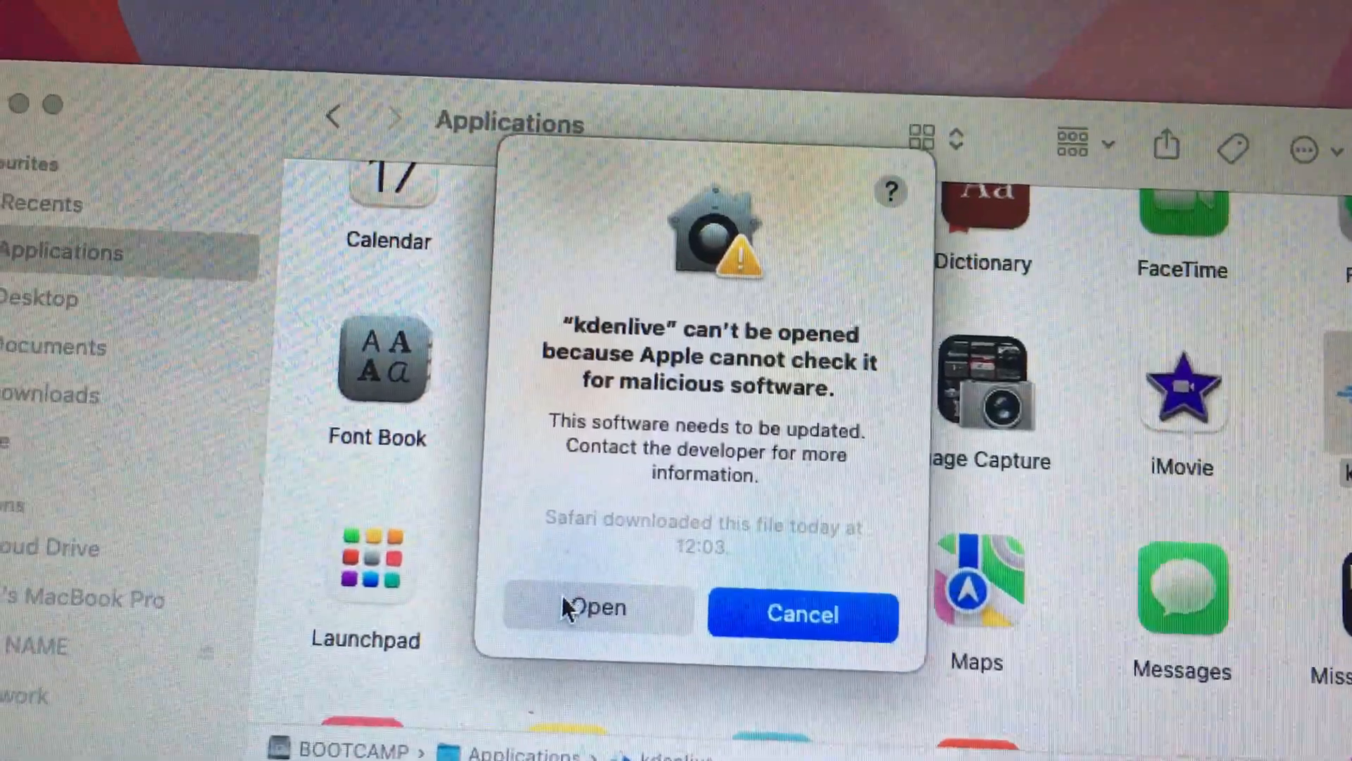
click(596, 609)
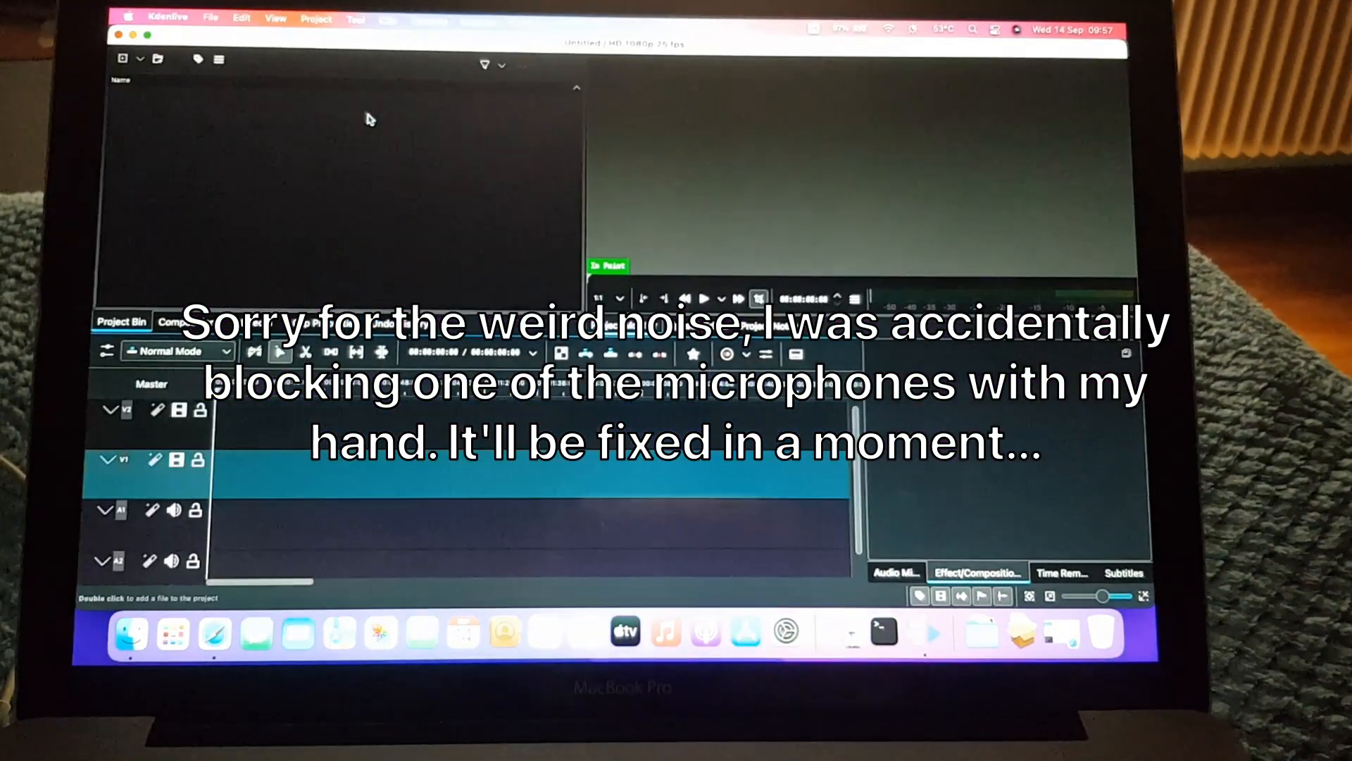
Step: Click near the top menu bar of the empty untitled Kdenlive project
click(209, 17)
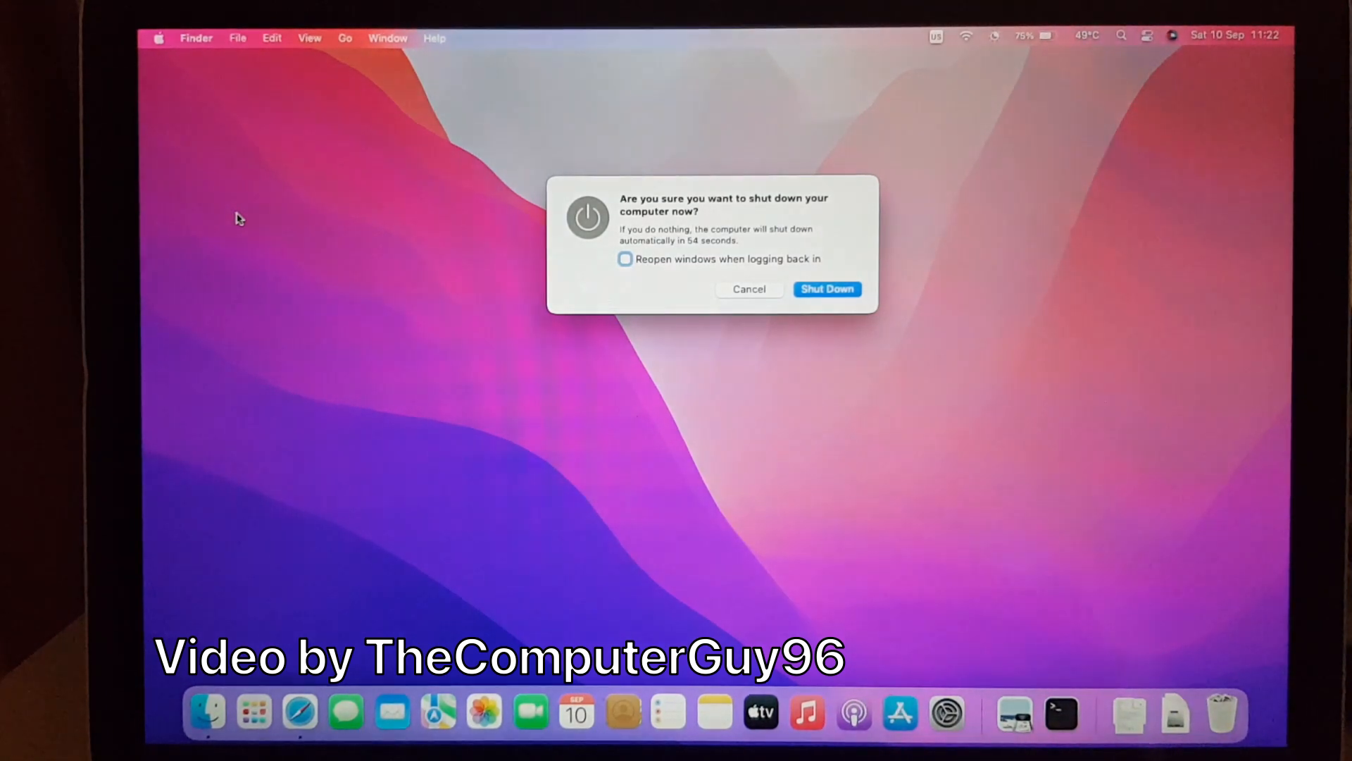
Step: Confirm Shut Down in the macOS shutdown dialog, leaving window reopening off
click(749, 288)
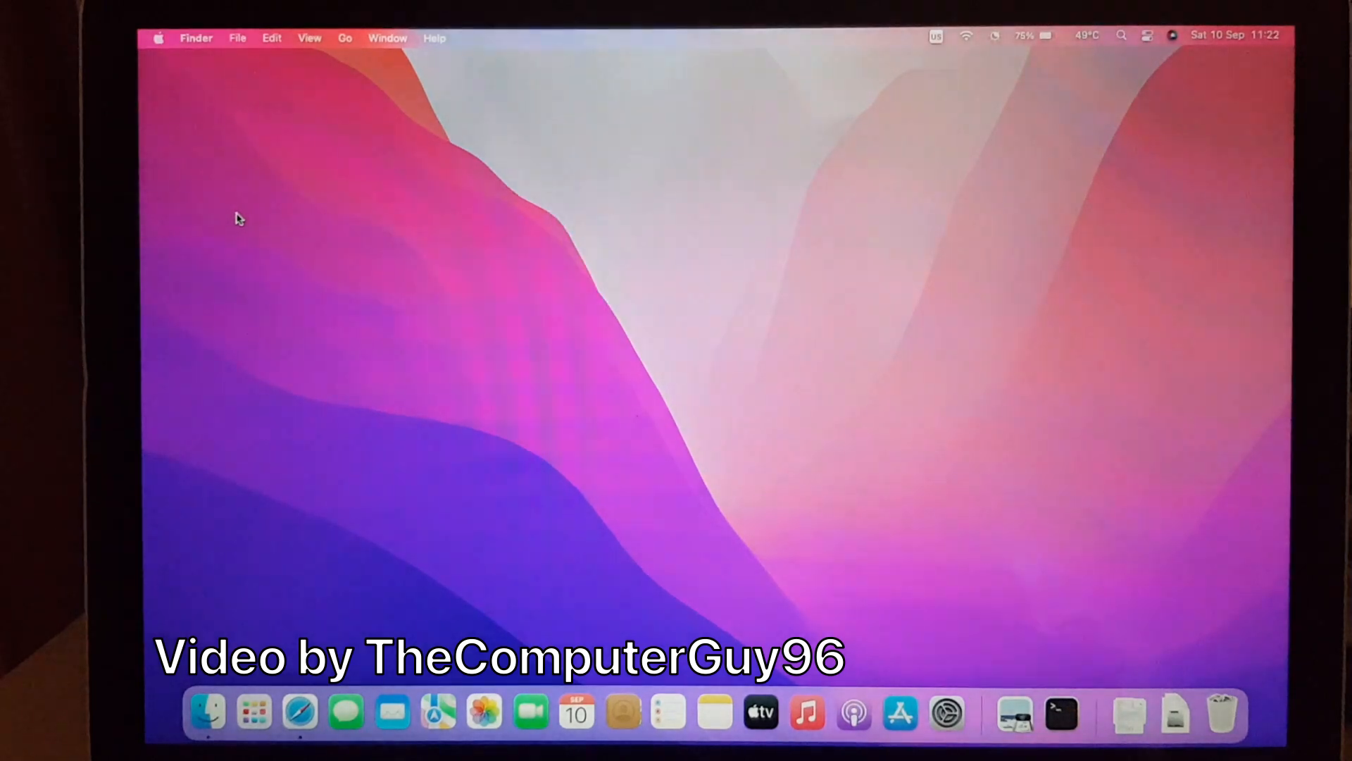